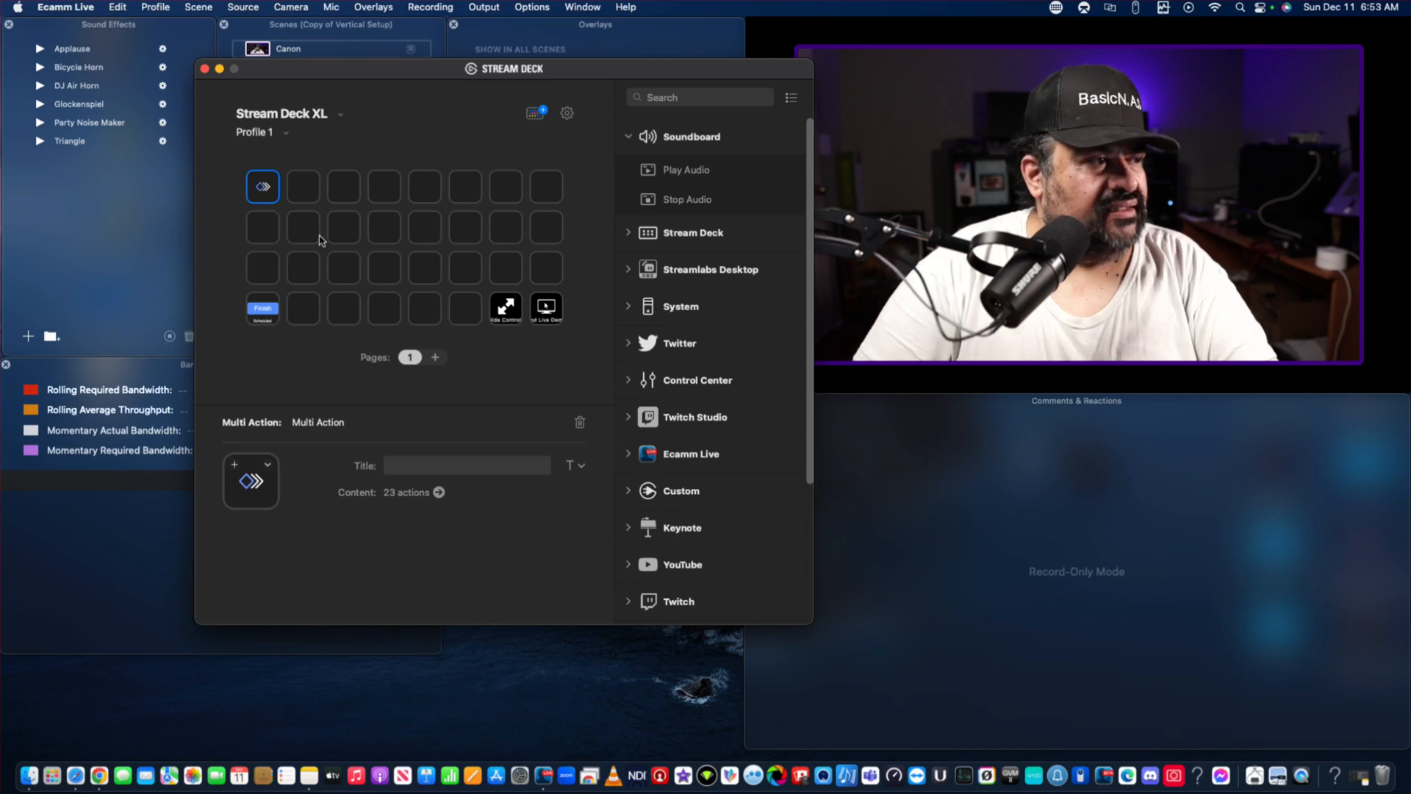
Inspect the 23-action multi action: Run Scene, 1:00 Countdown overlay, Play Audio and This overlay steps.
click(439, 492)
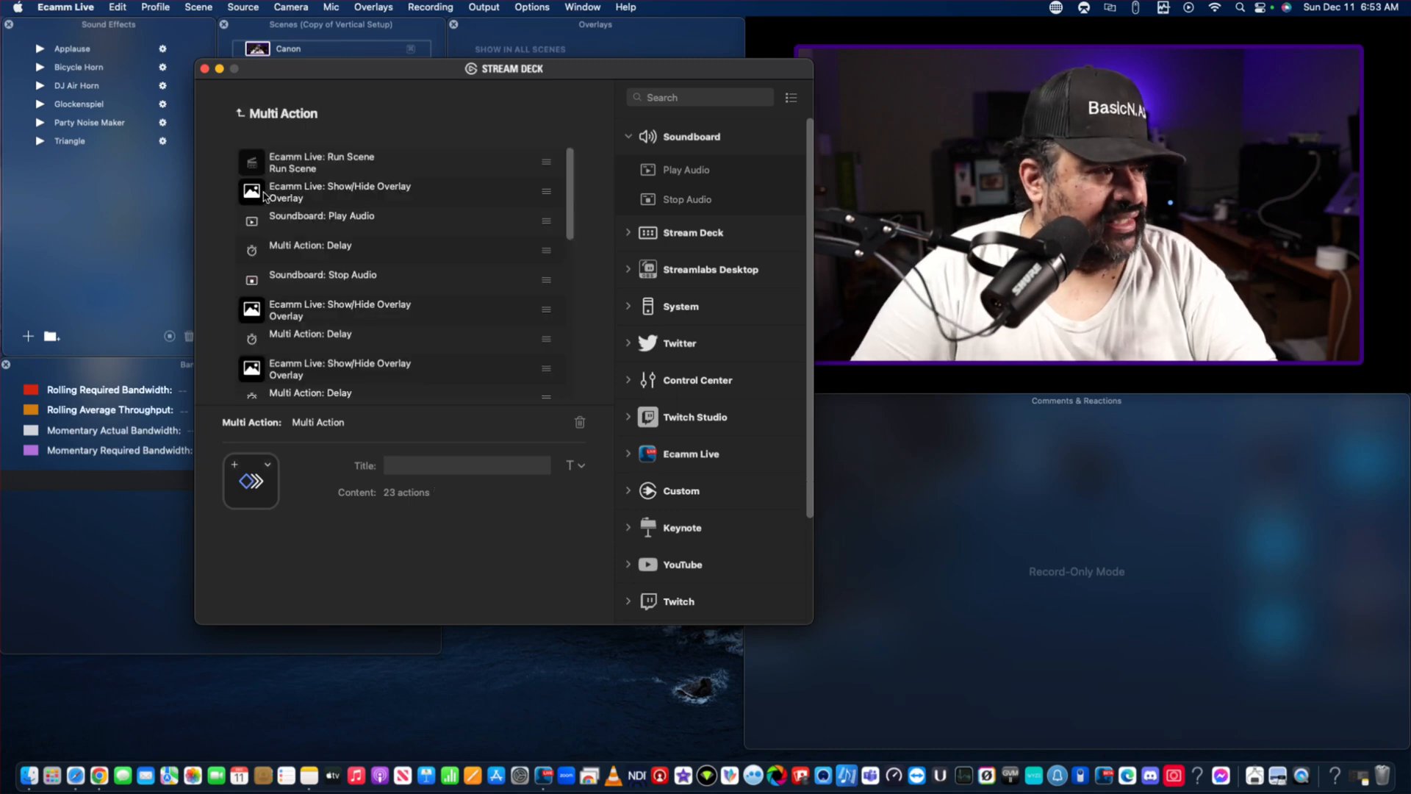
mouse_move(572, 207)
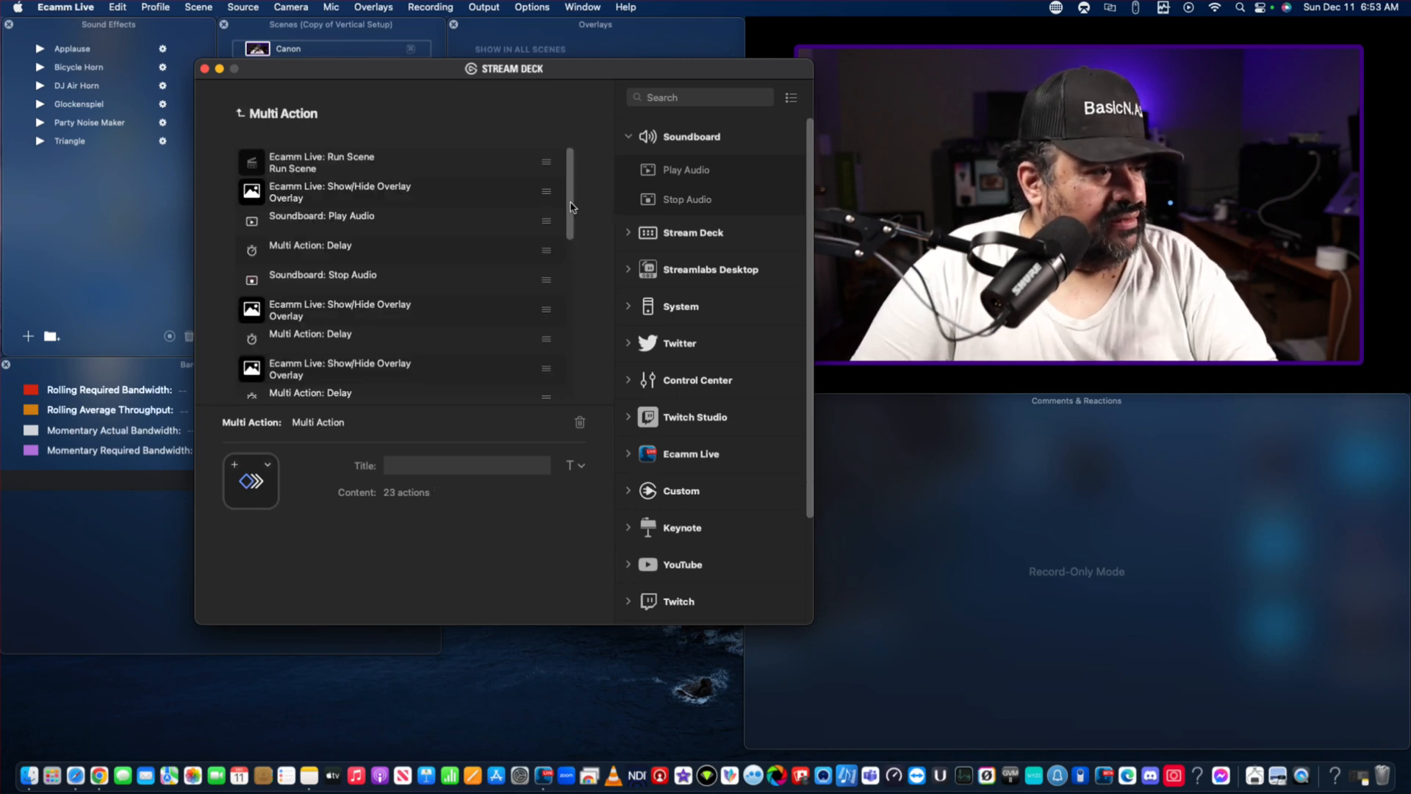
click(360, 162)
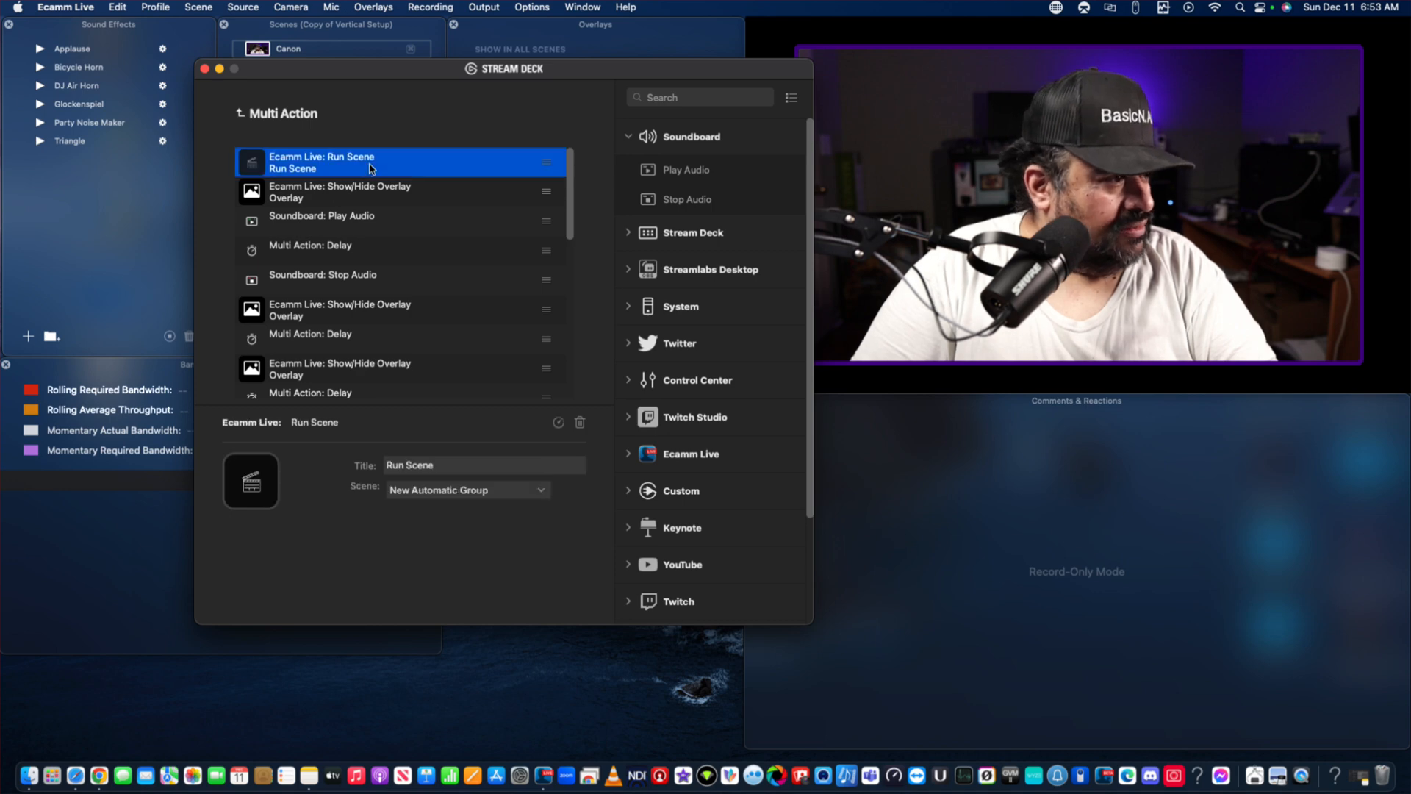
click(395, 191)
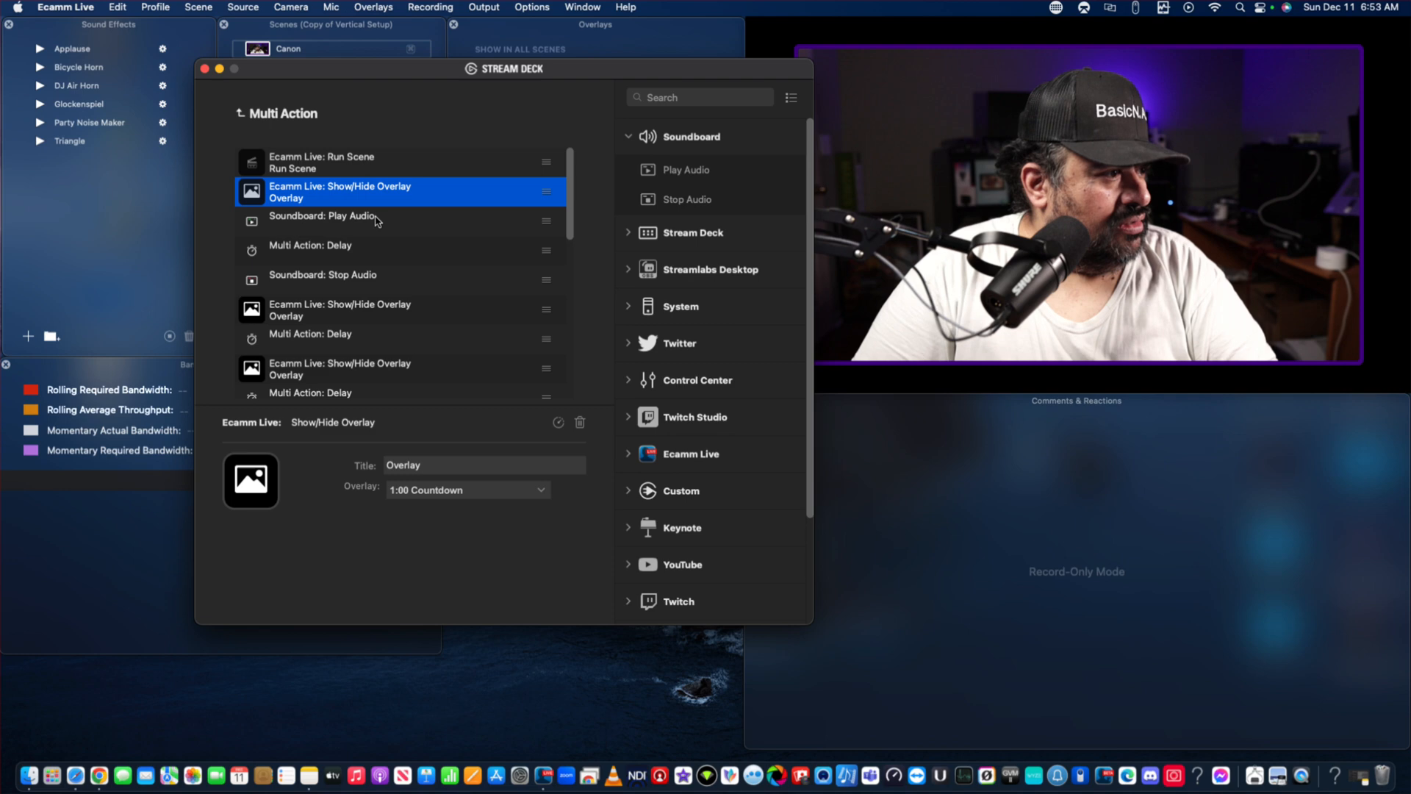
click(322, 216)
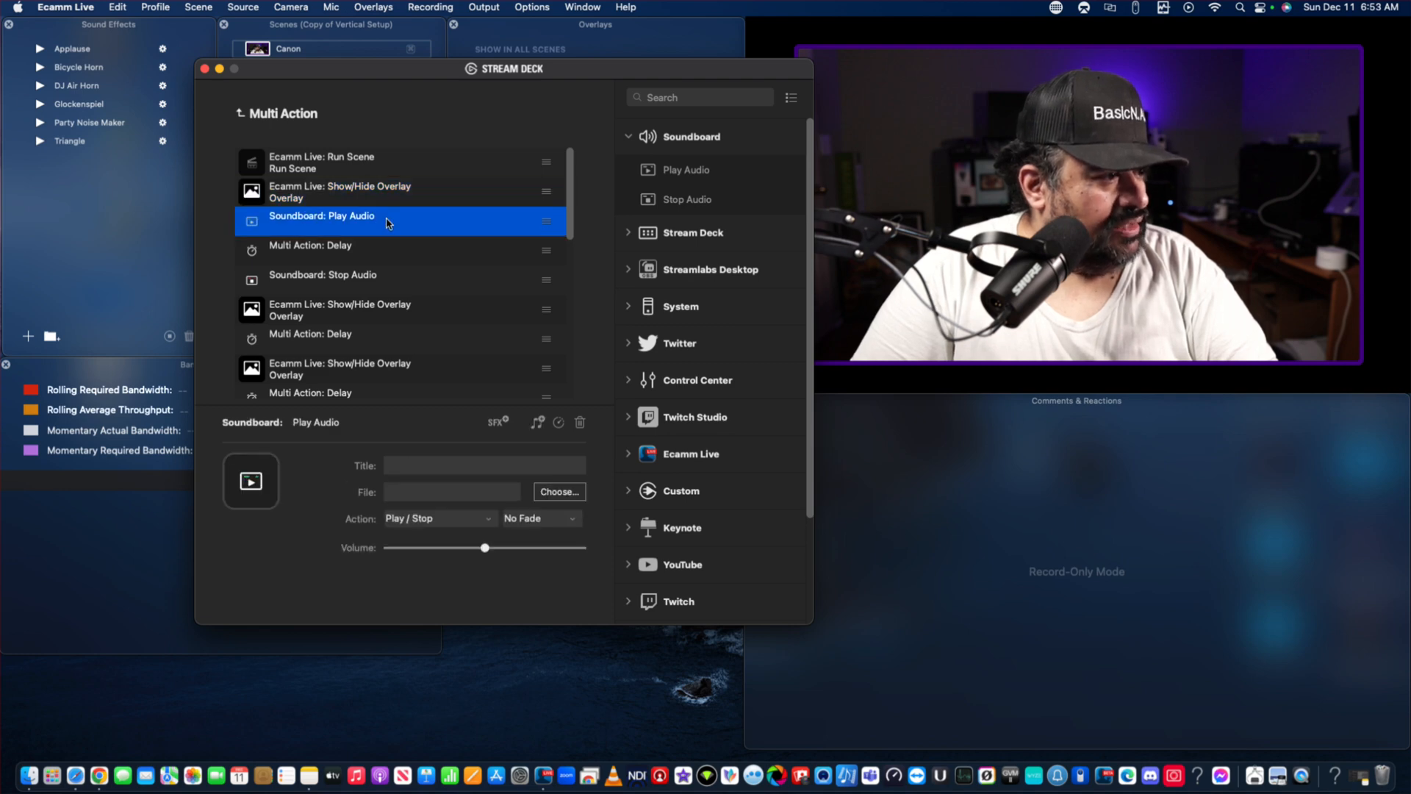
click(310, 245)
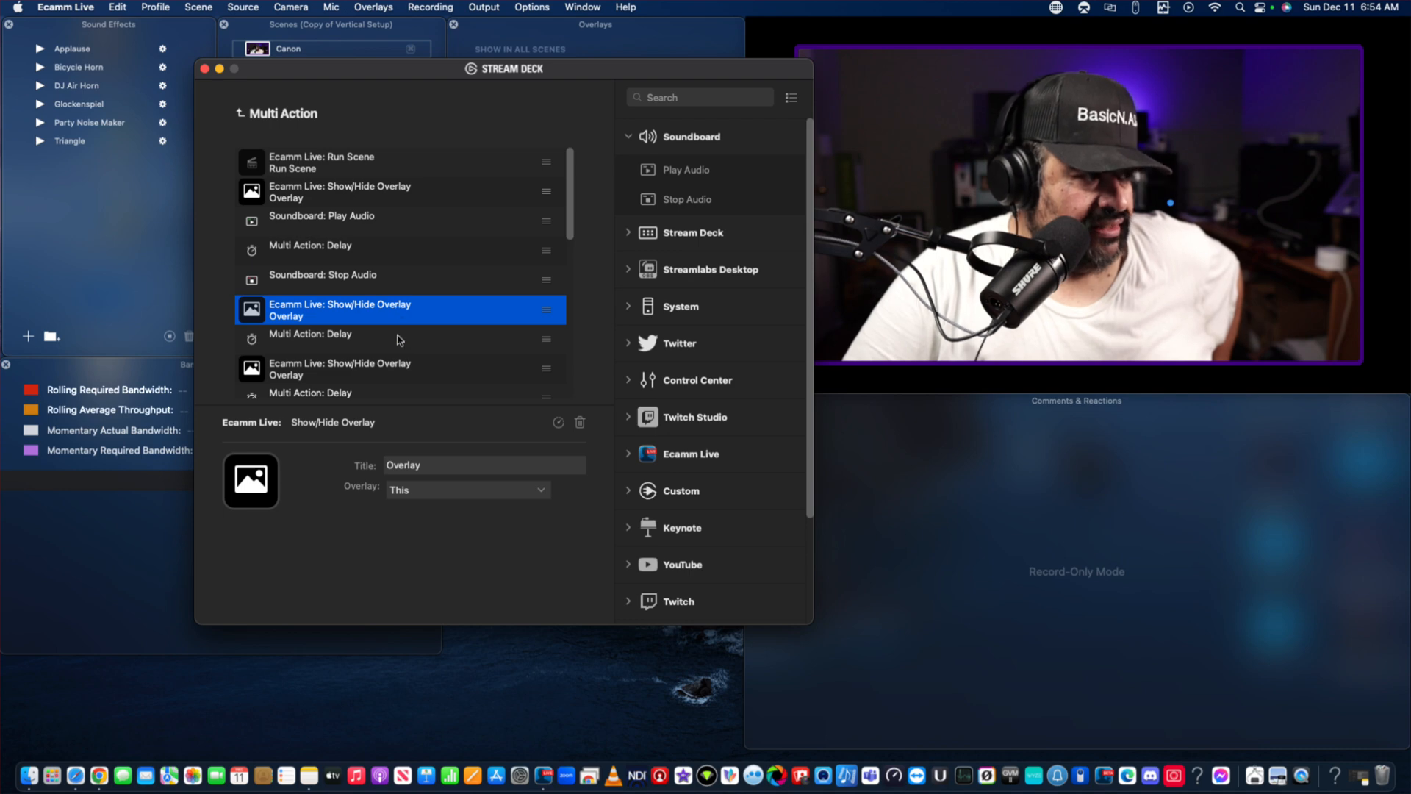
click(395, 367)
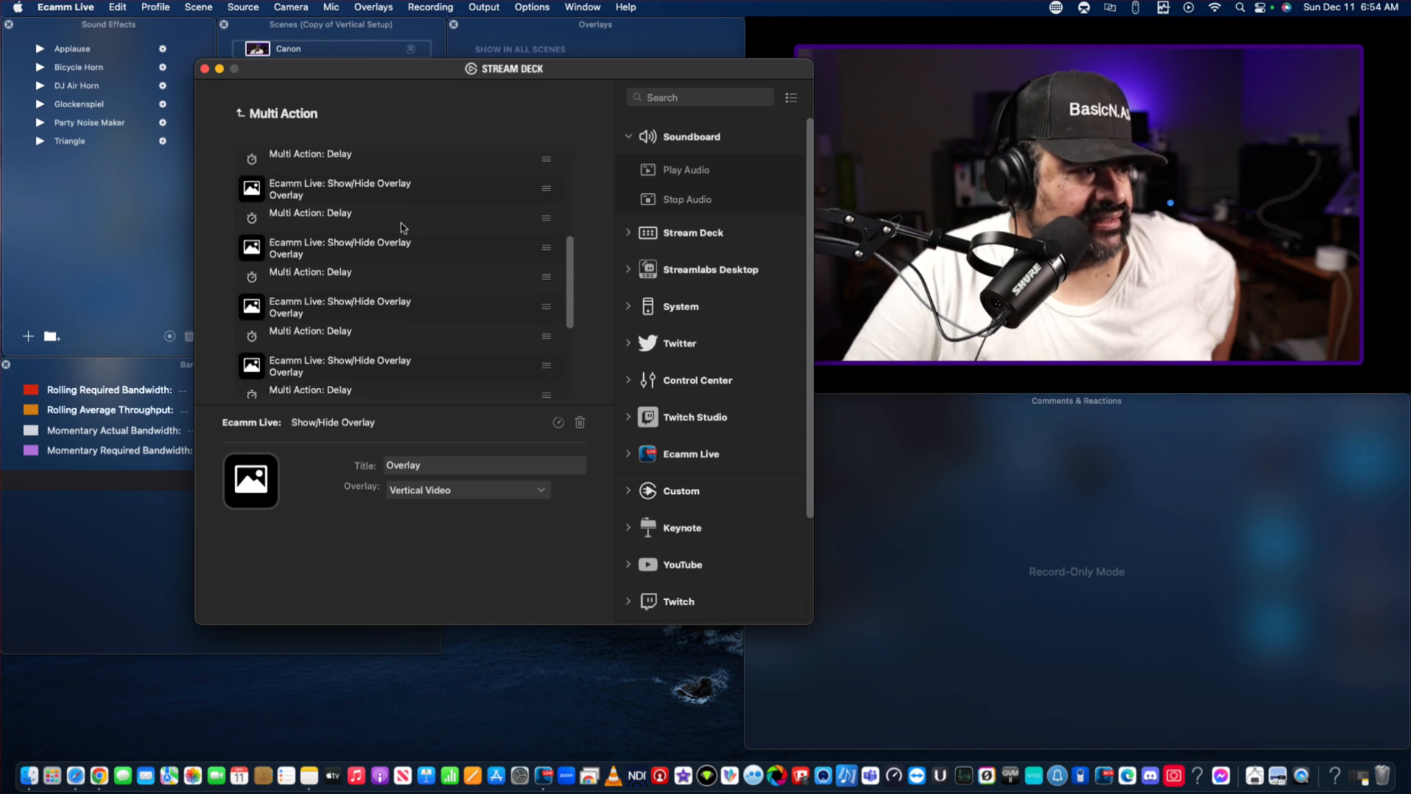
click(400, 189)
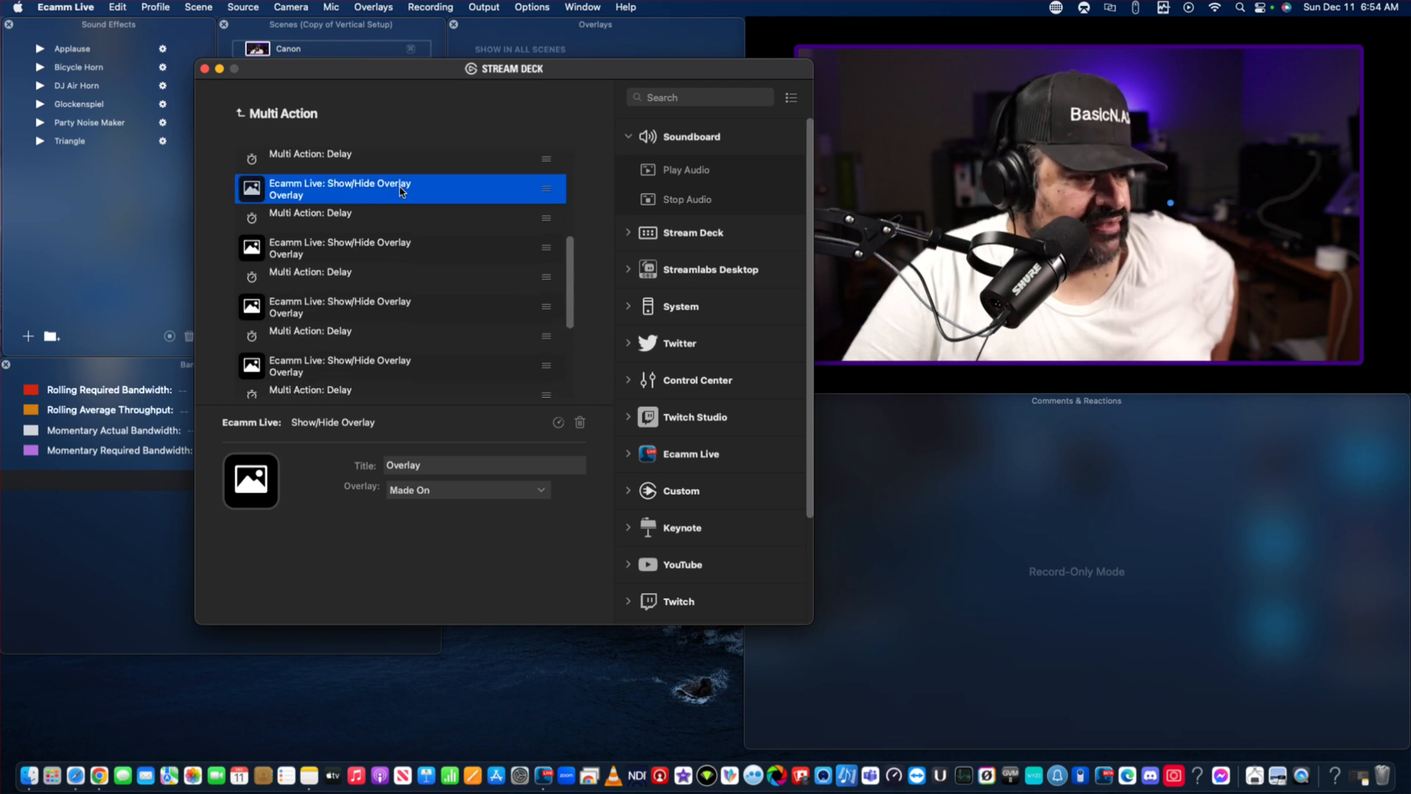
click(396, 247)
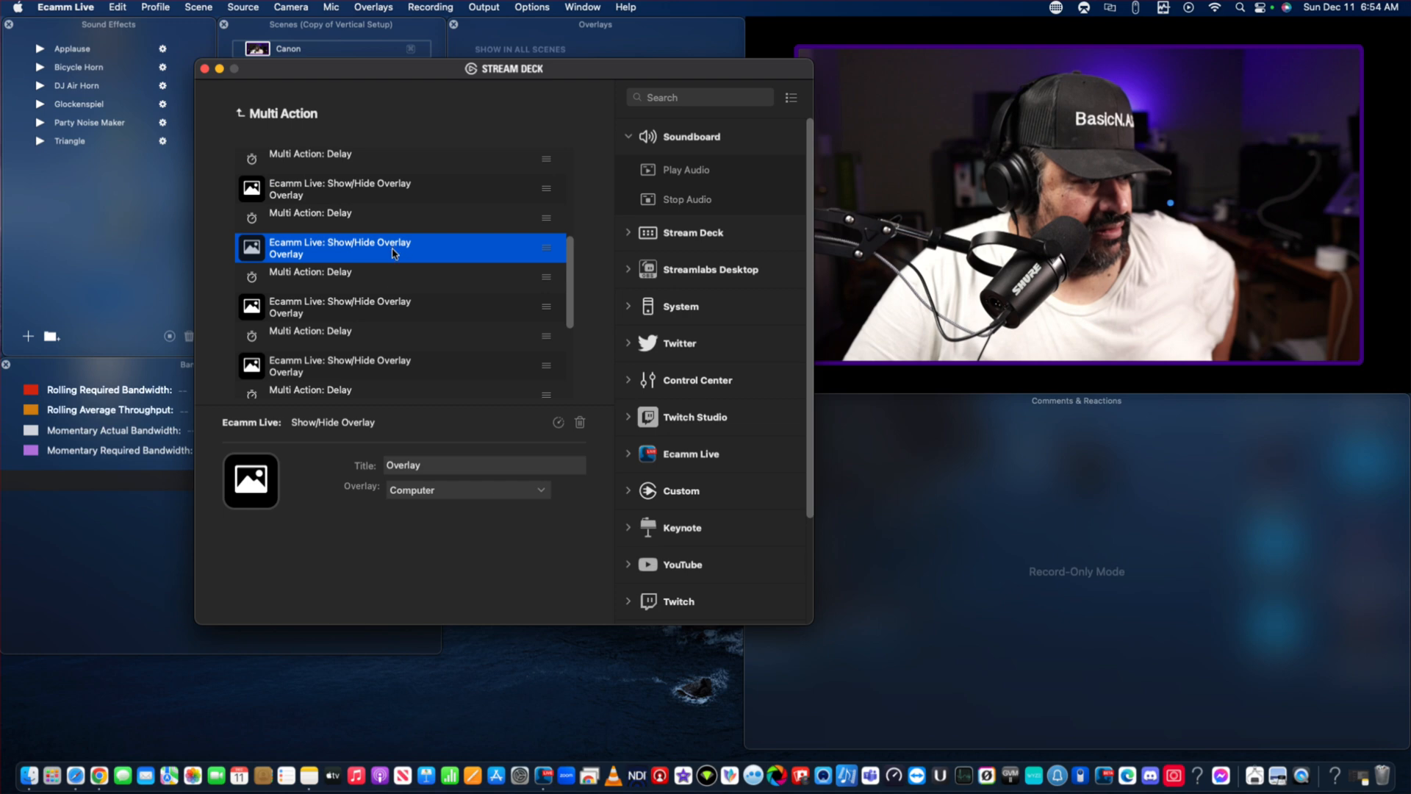
click(395, 307)
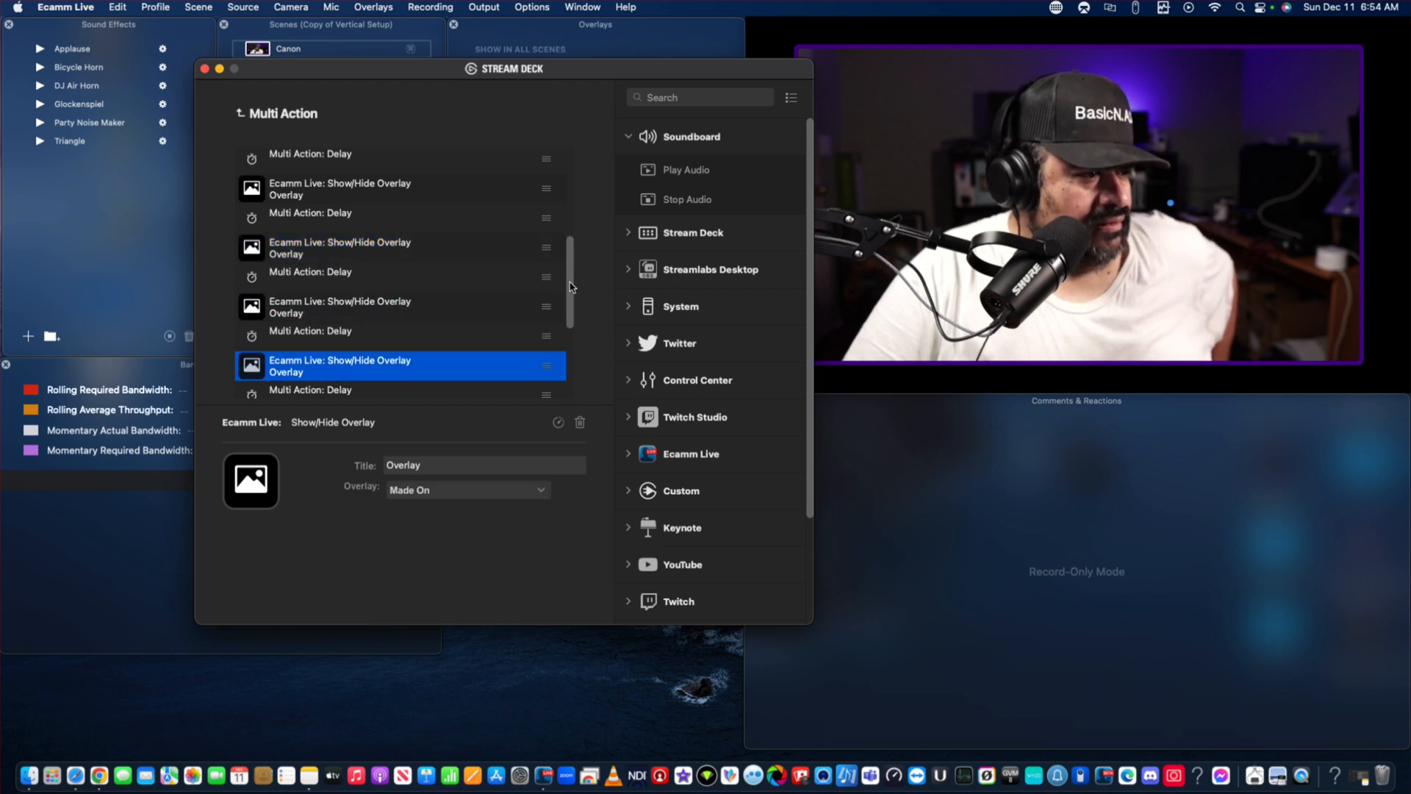
scroll(up, 3)
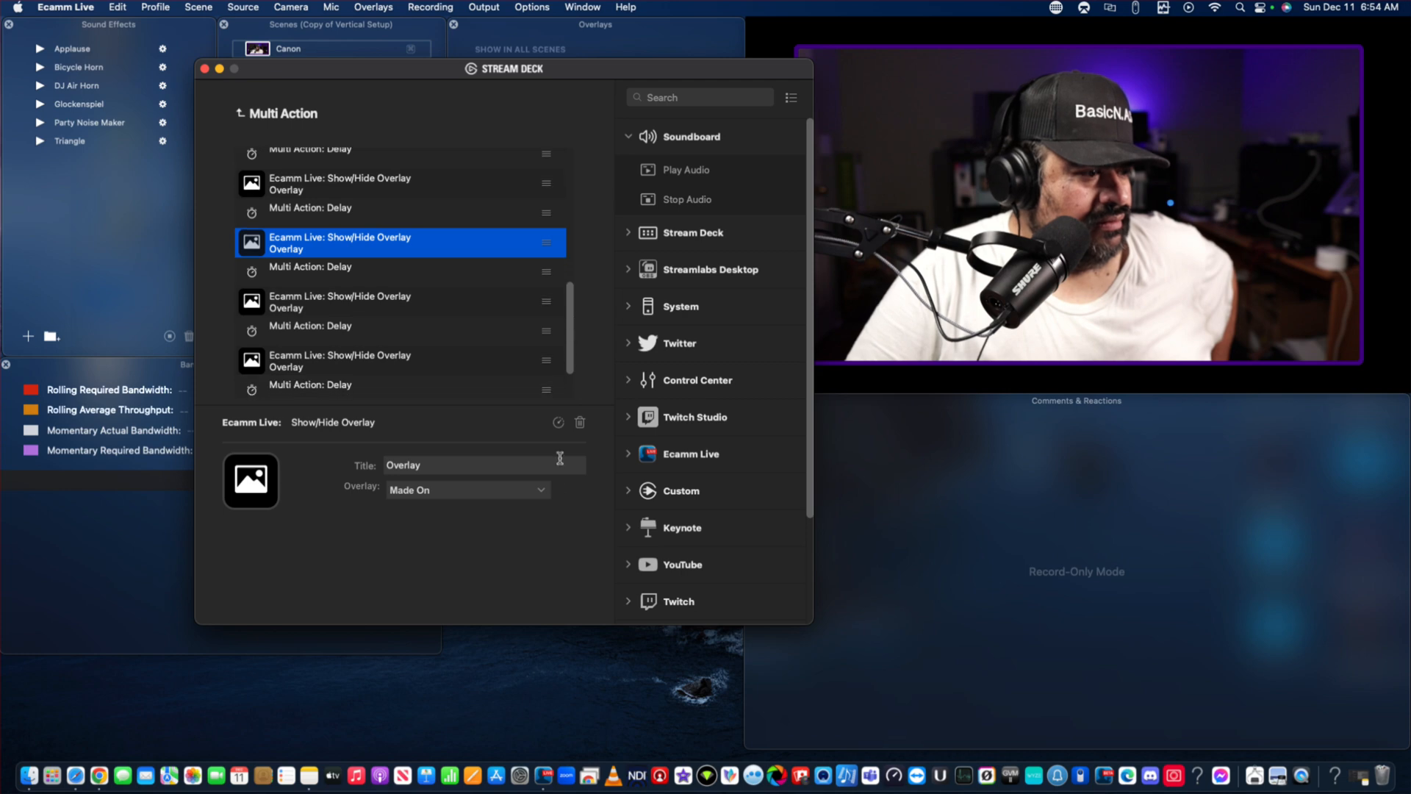
click(467, 489)
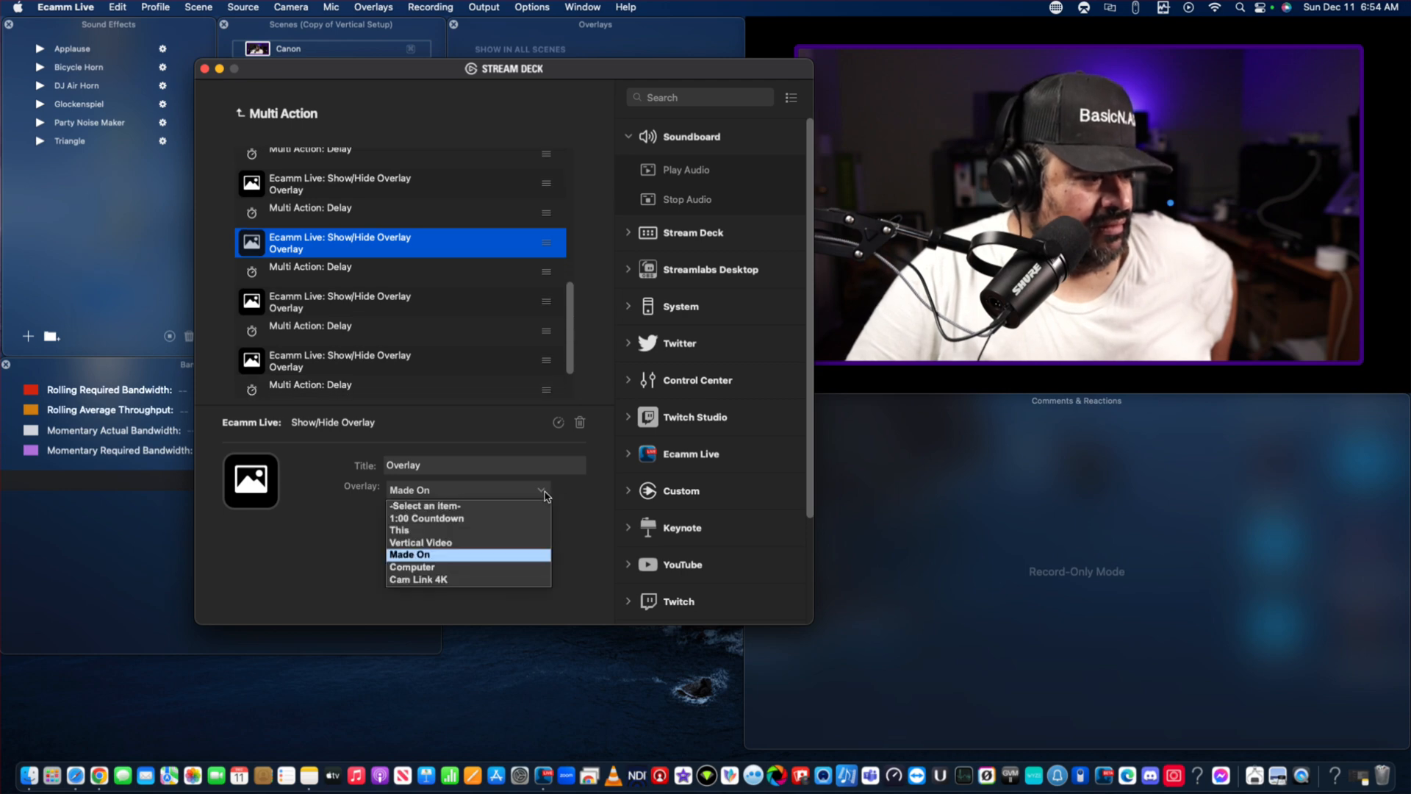
click(409, 554)
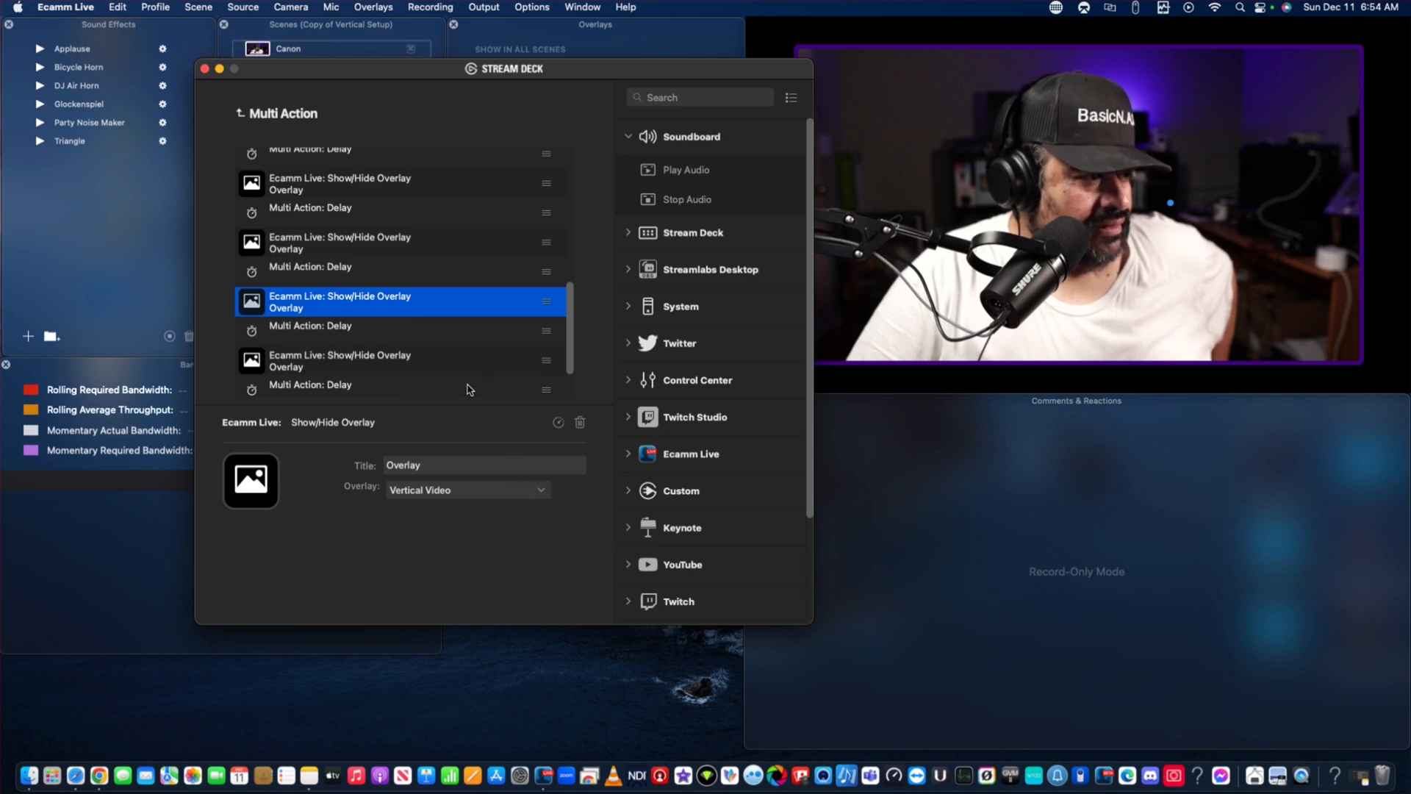
click(395, 360)
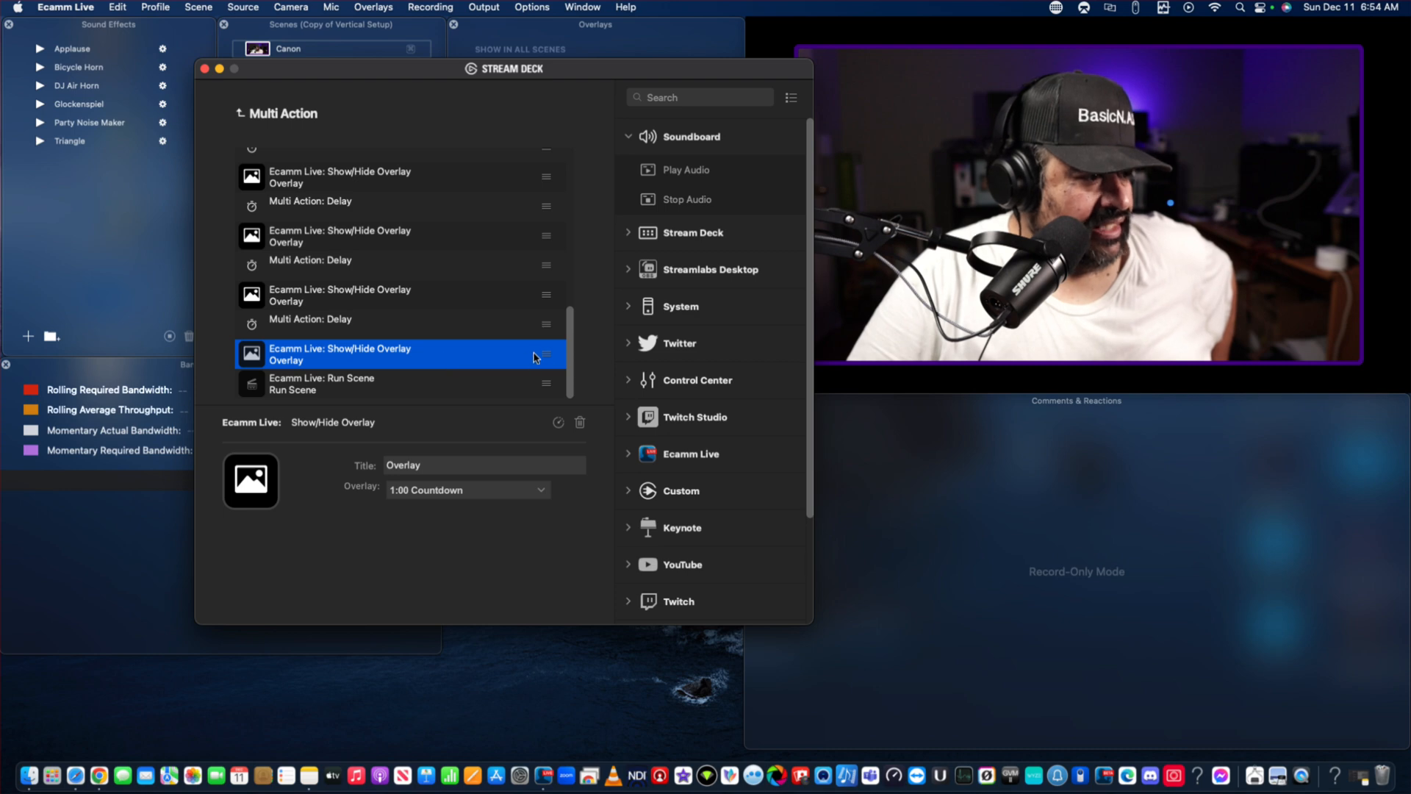
click(399, 383)
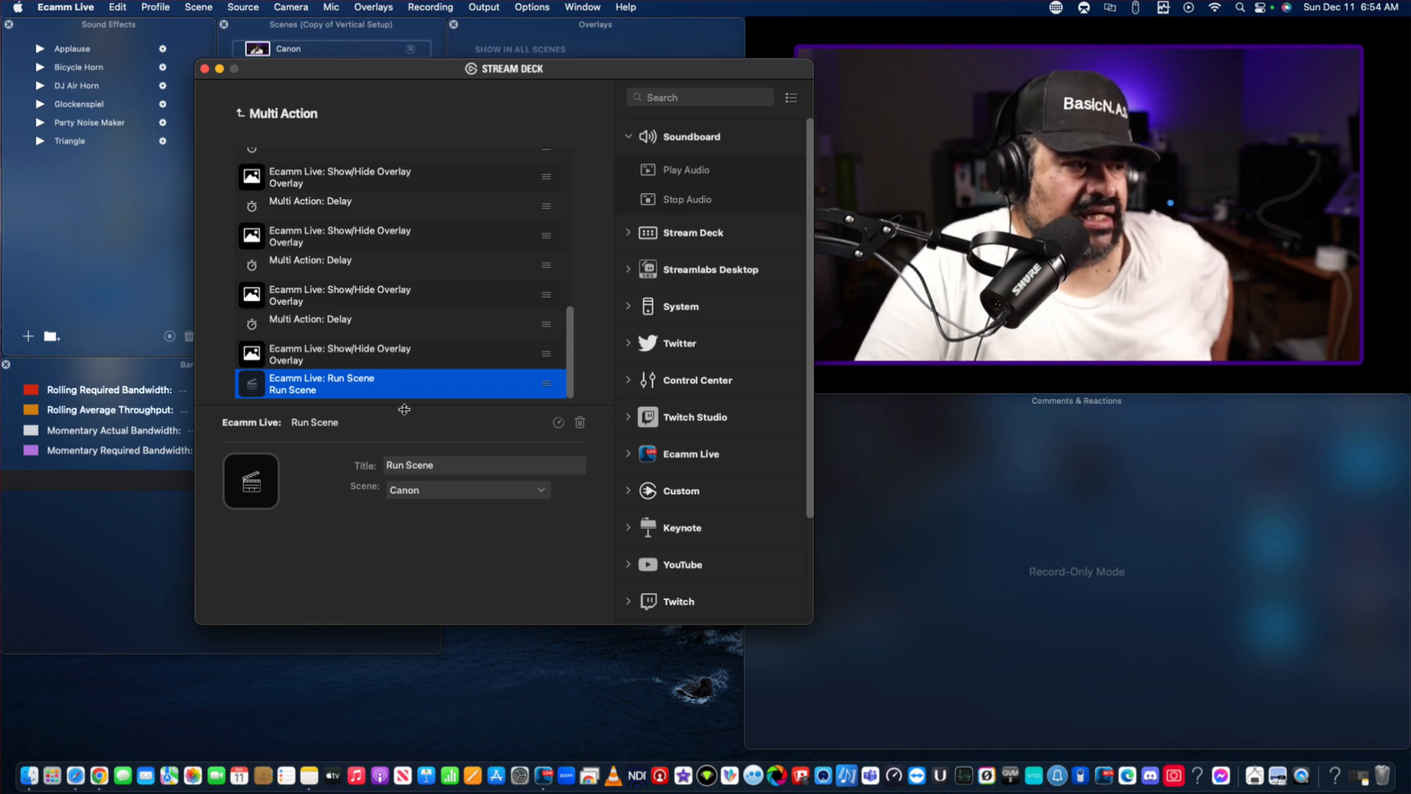
mouse_move(542, 374)
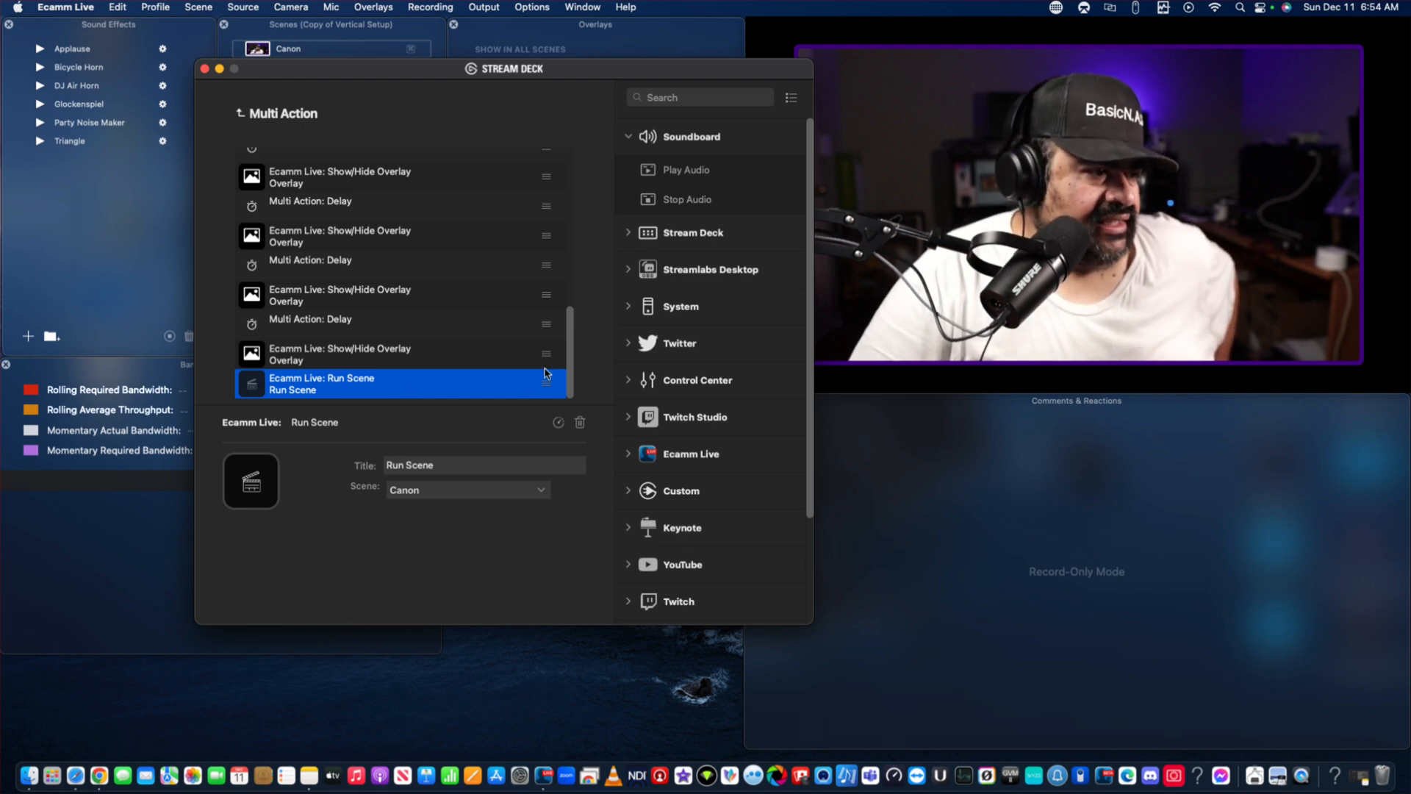
mouse_move(437, 360)
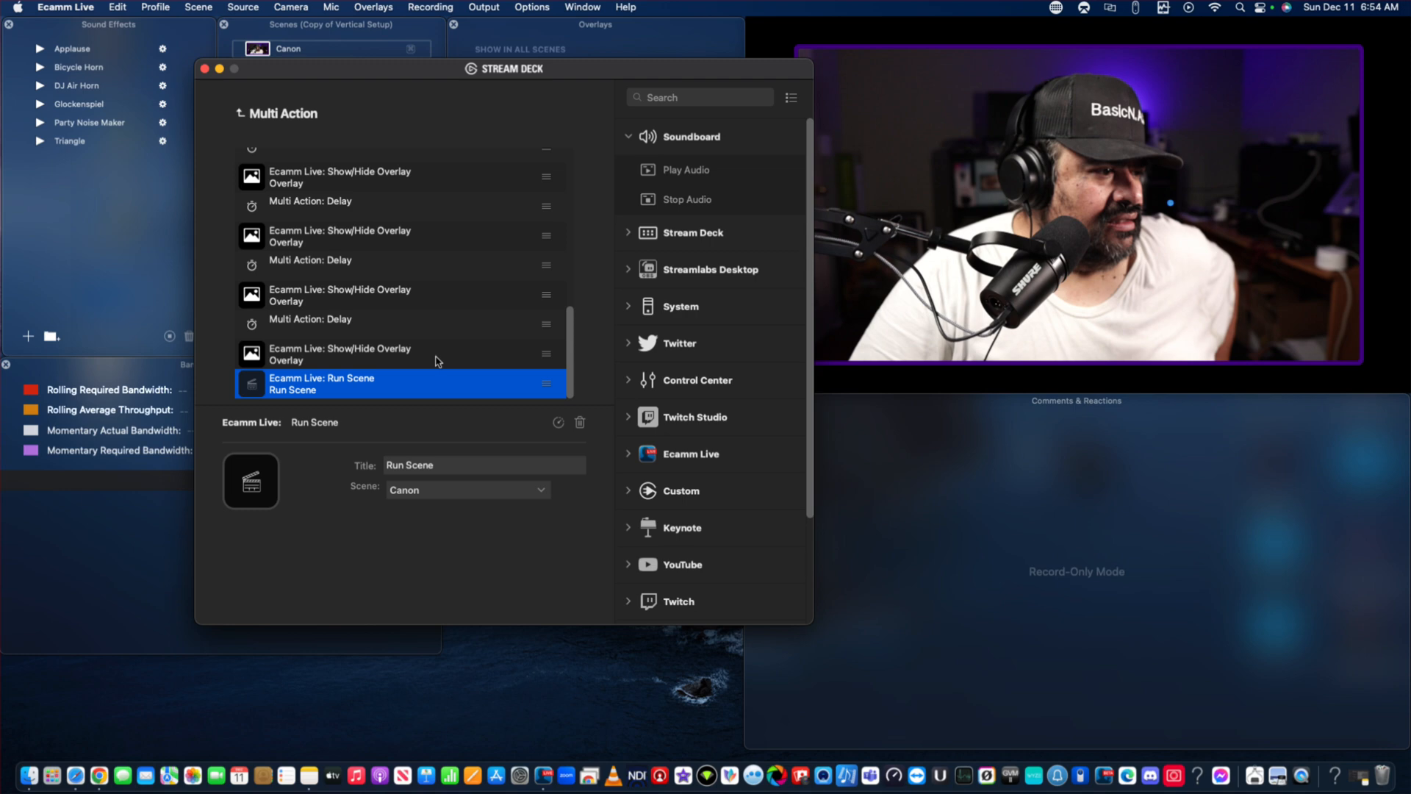
click(395, 354)
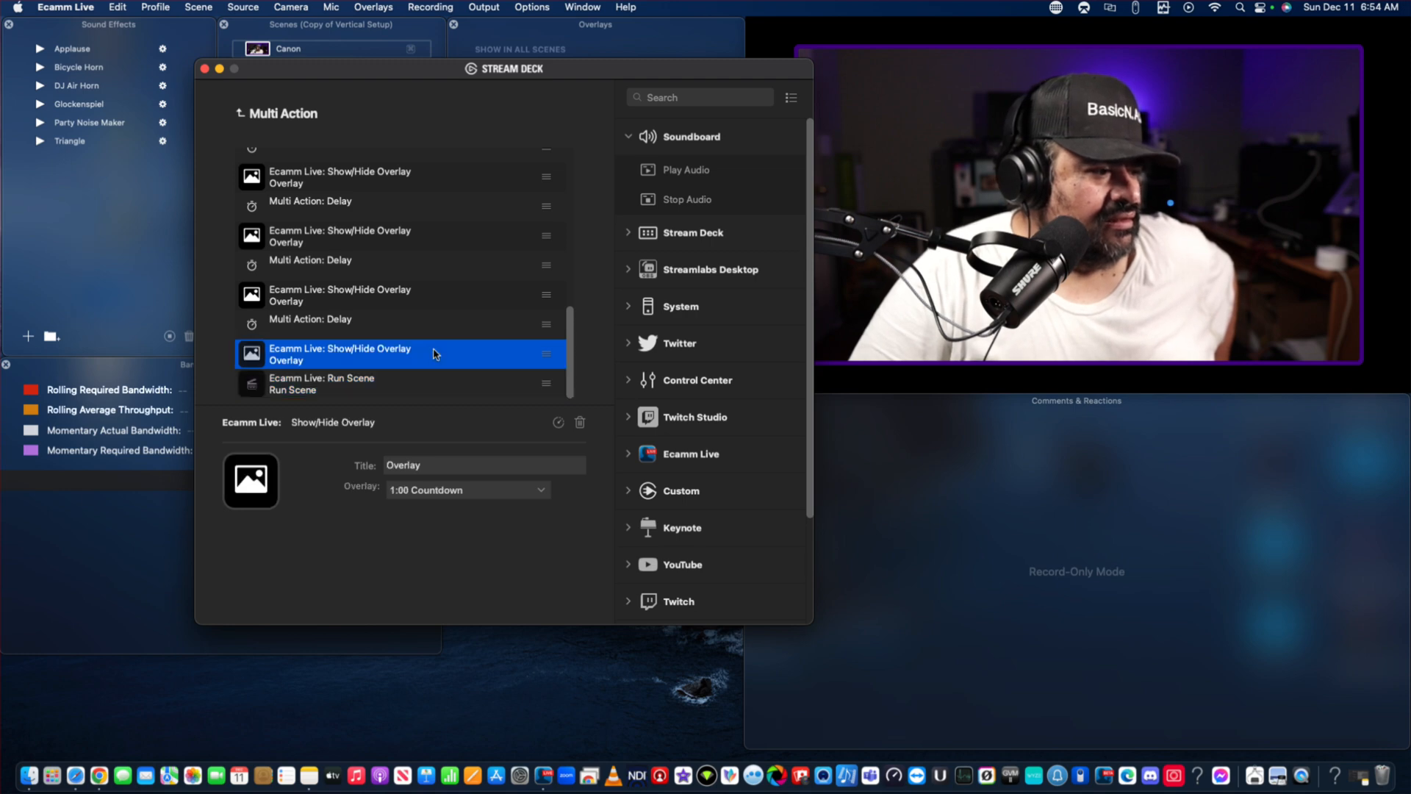
click(395, 383)
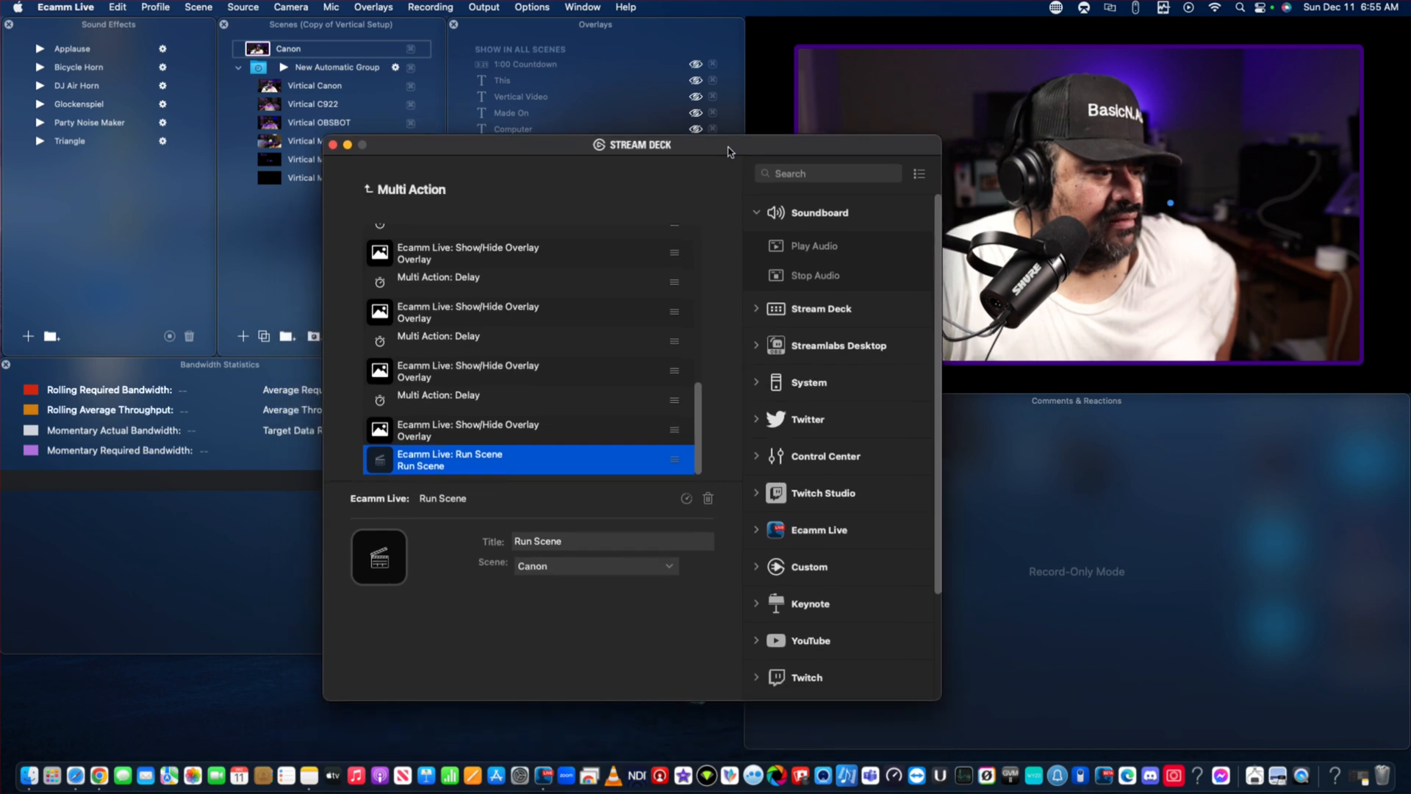
mouse_move(518, 429)
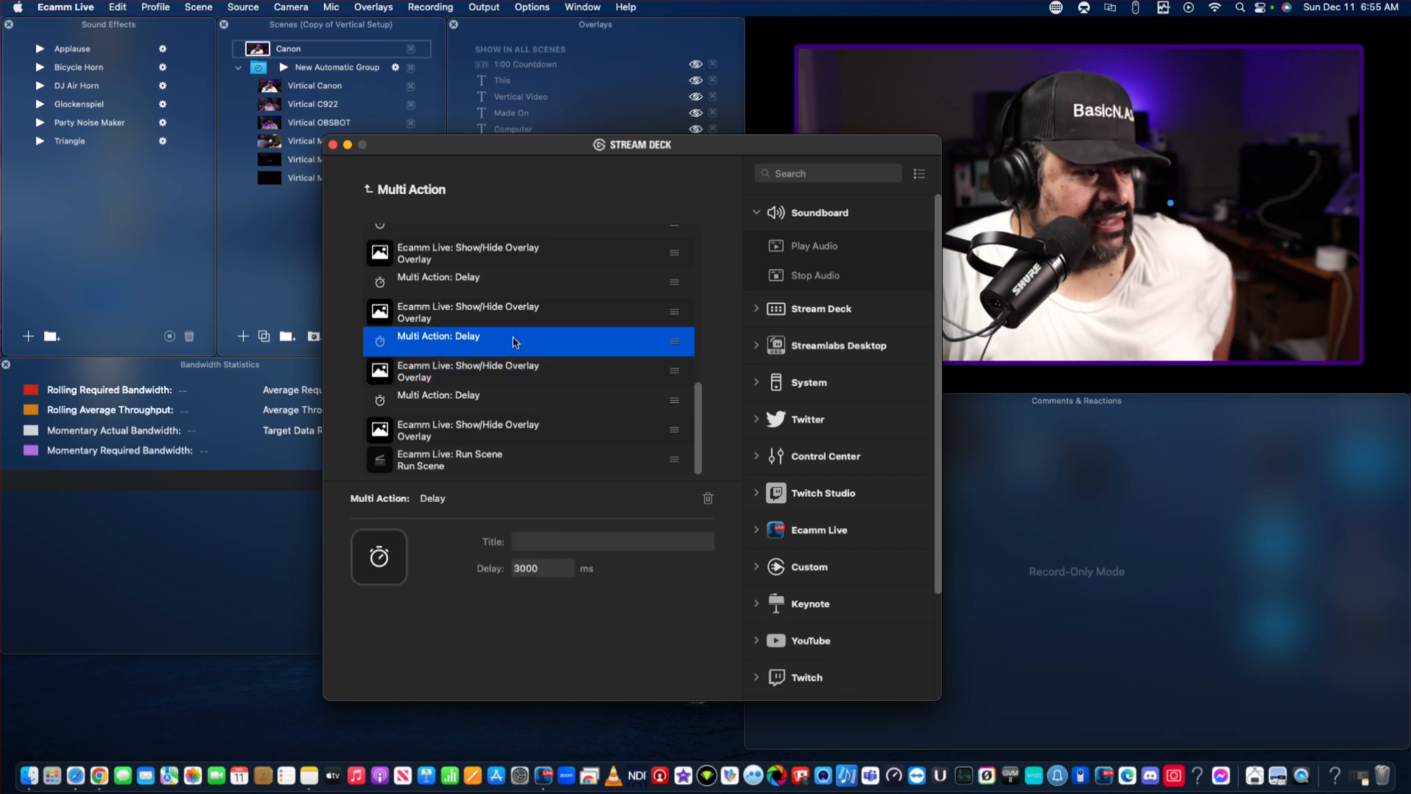
mouse_move(419, 189)
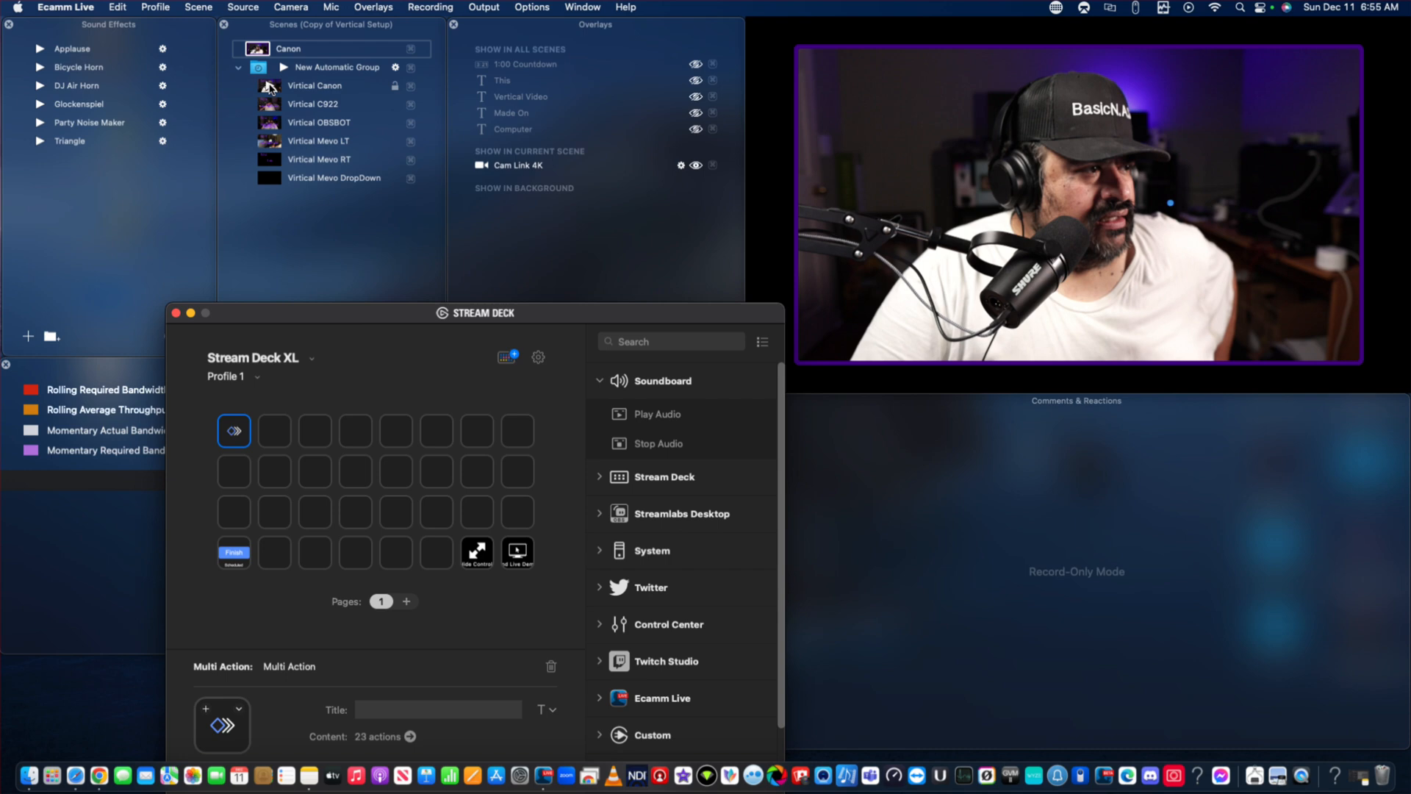
Run the Vertical Canon, C922, Mevo LT and Mevo RT scenes one by one, then pause recording.
click(315, 85)
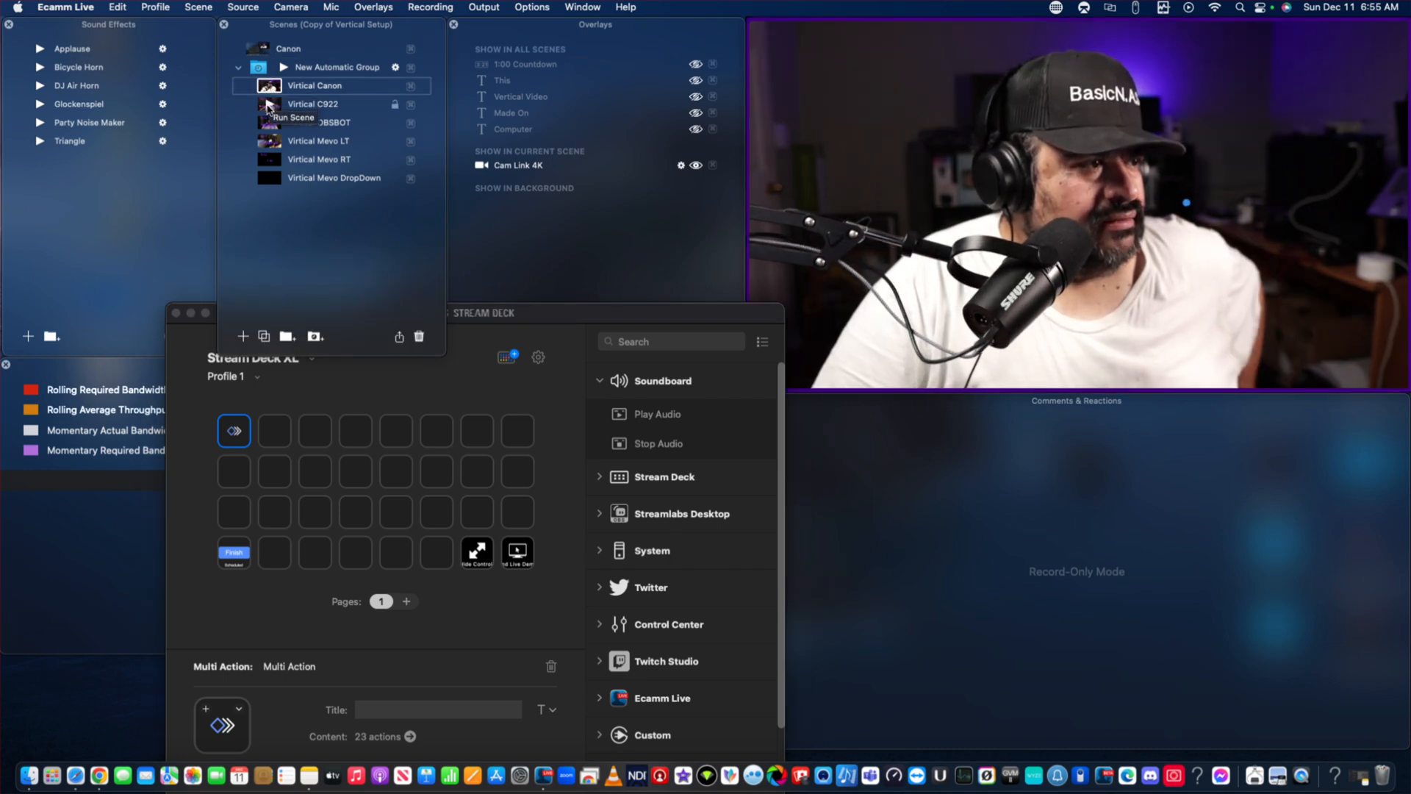
click(314, 103)
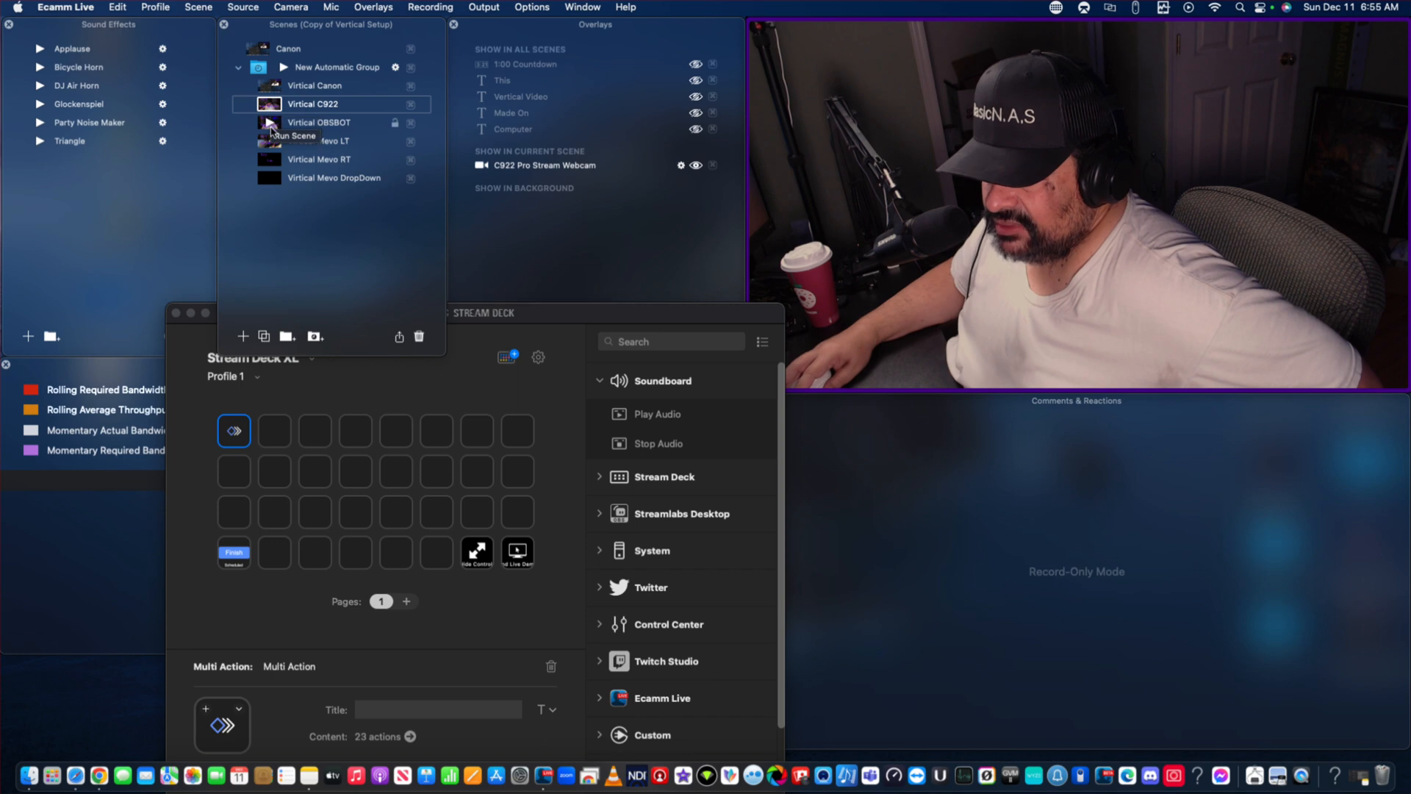
click(318, 141)
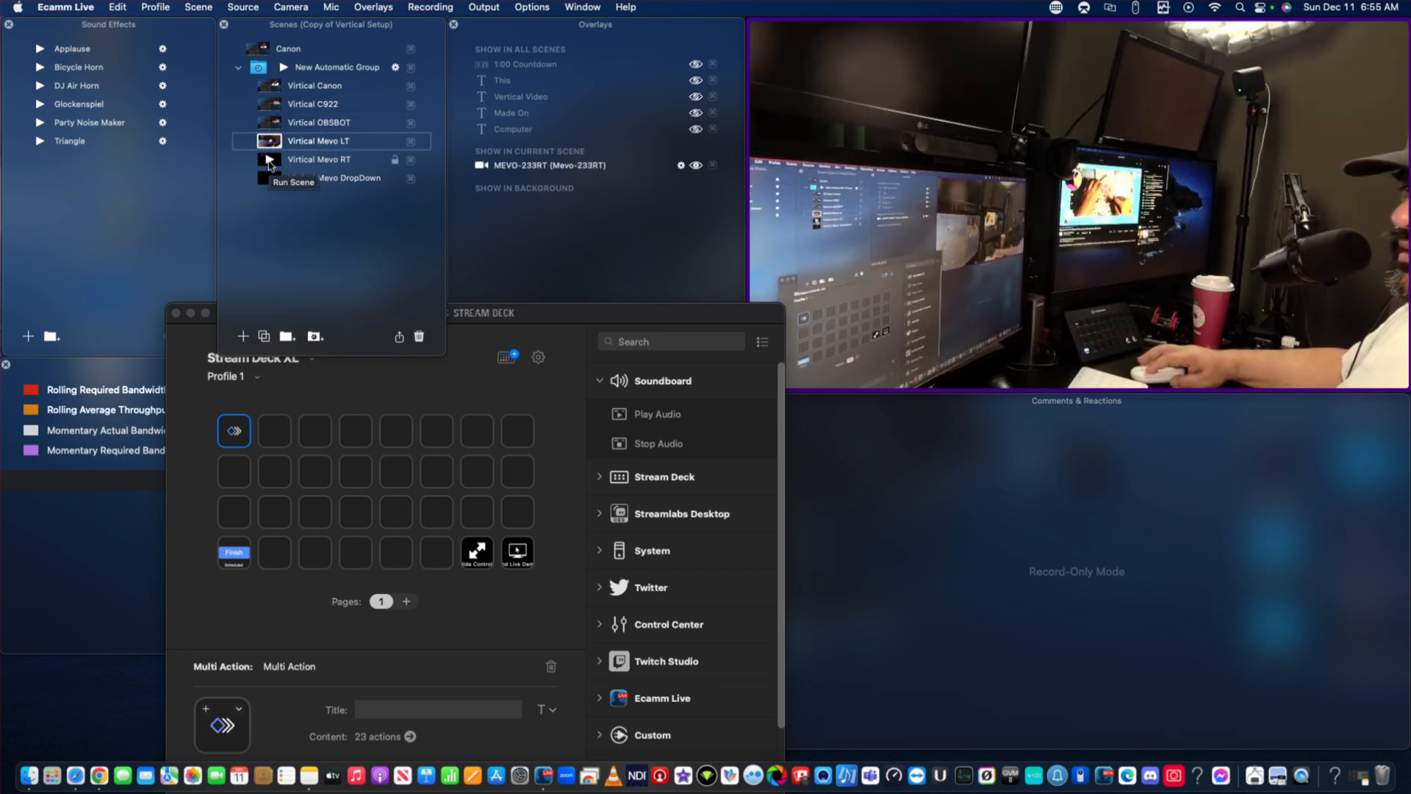
click(319, 159)
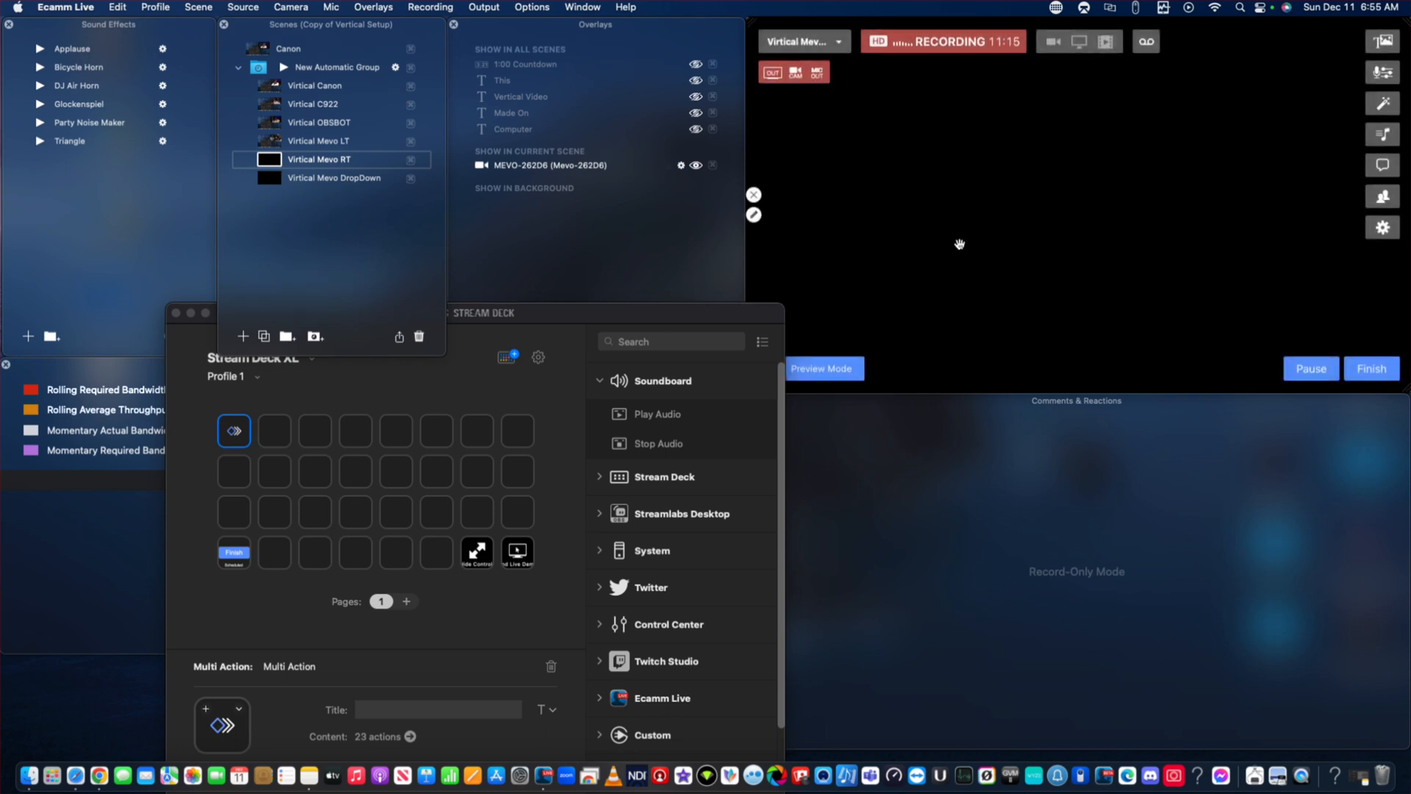
mouse_move(755, 225)
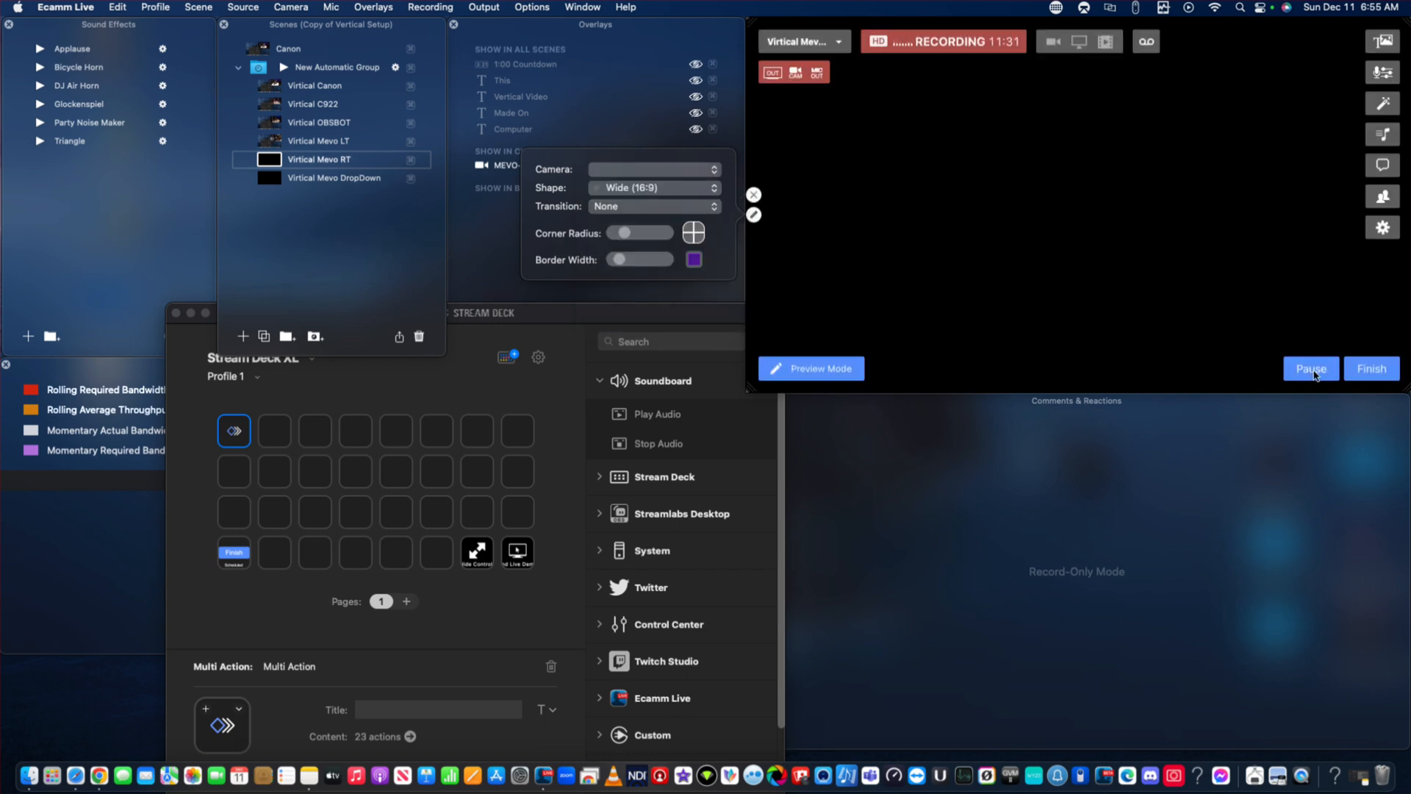
click(753, 194)
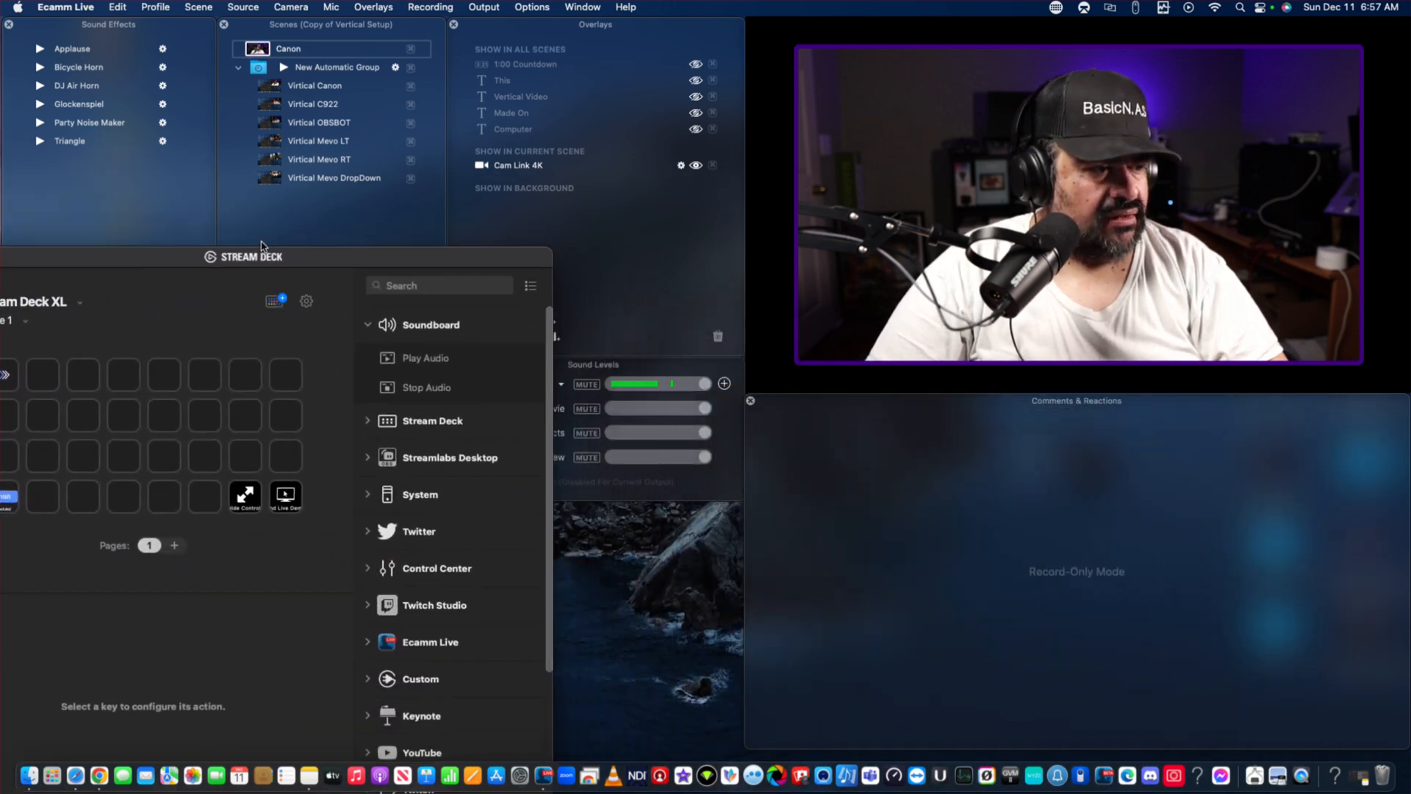
Move the Stream Deck window aside and trigger the sequence so the 1:00 countdown and titles play.
drag(250, 256, 169, 279)
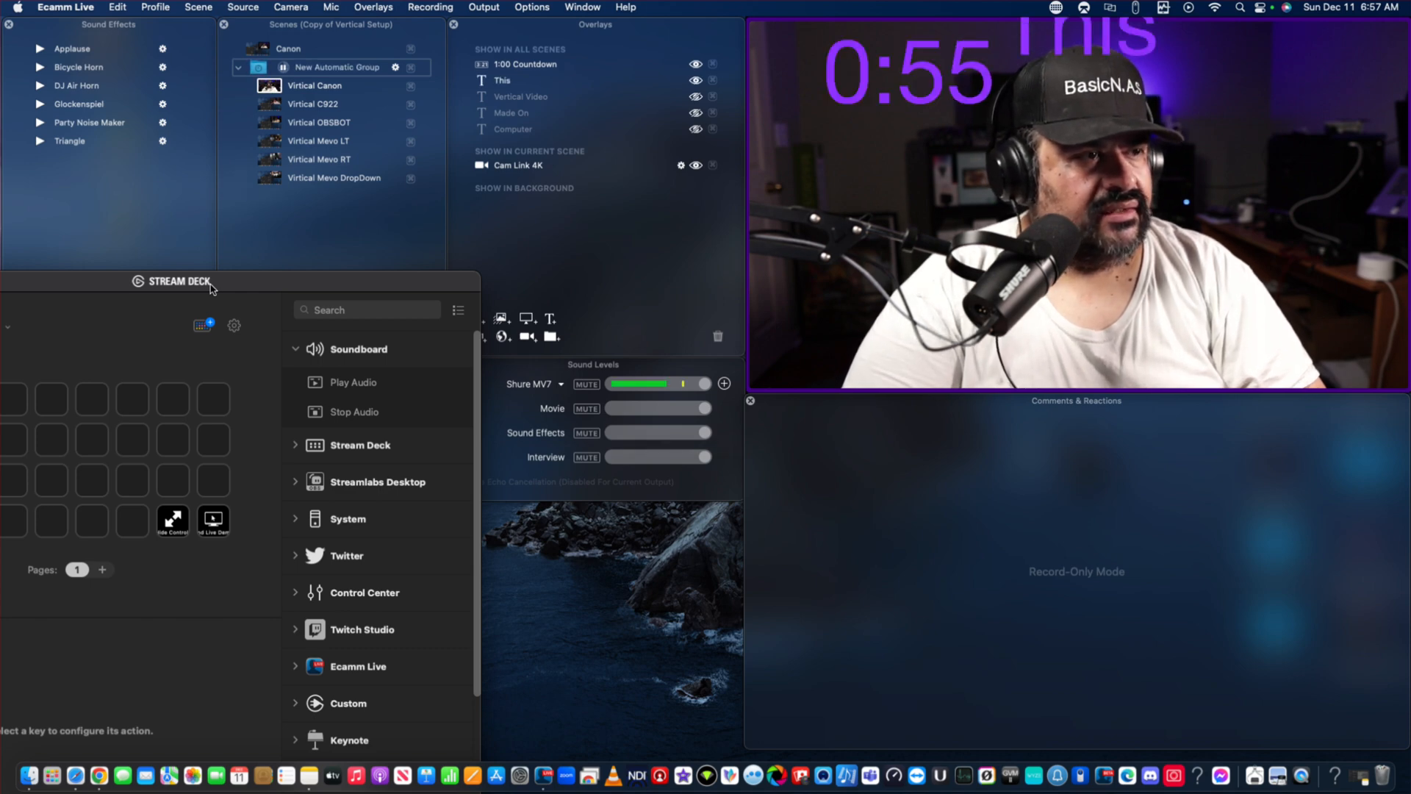
click(314, 103)
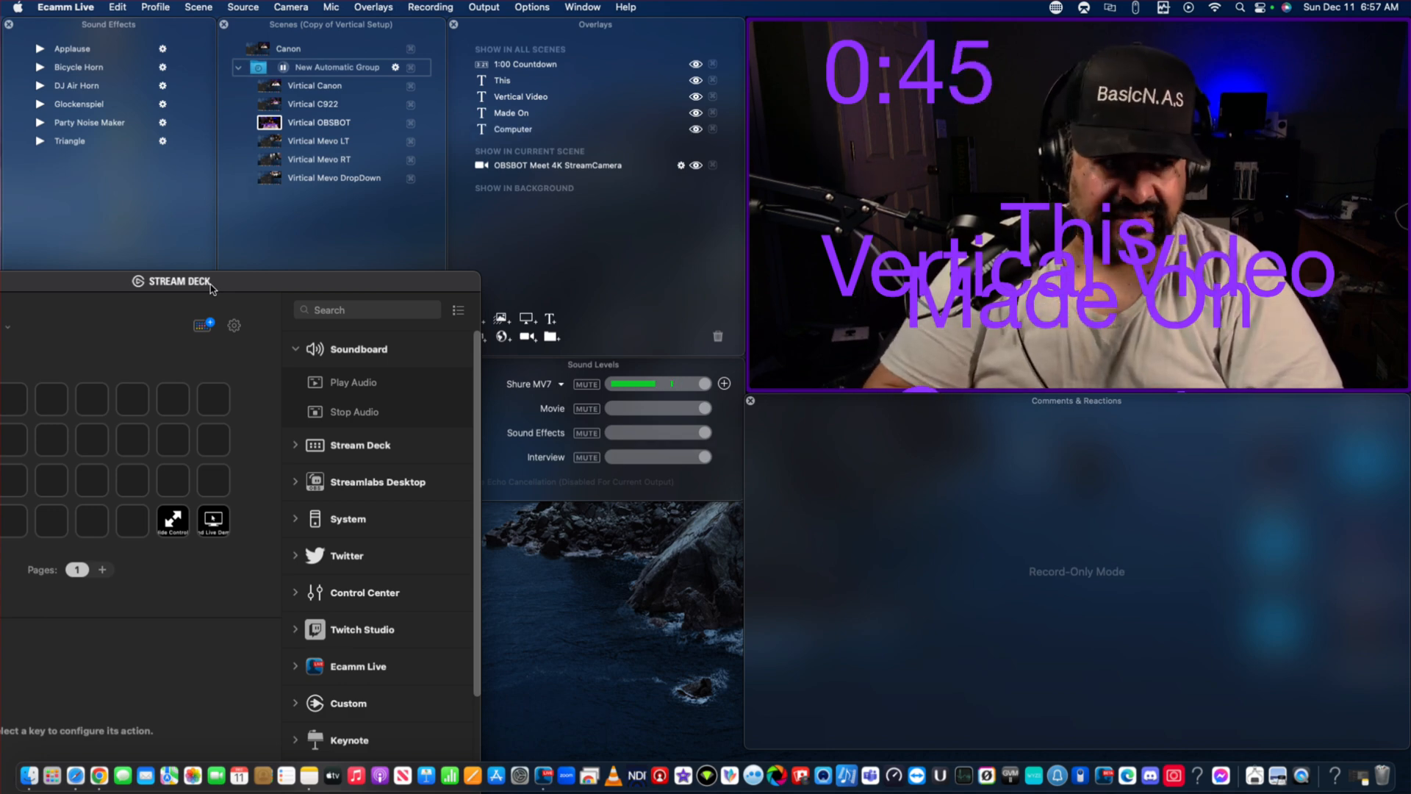
click(318, 141)
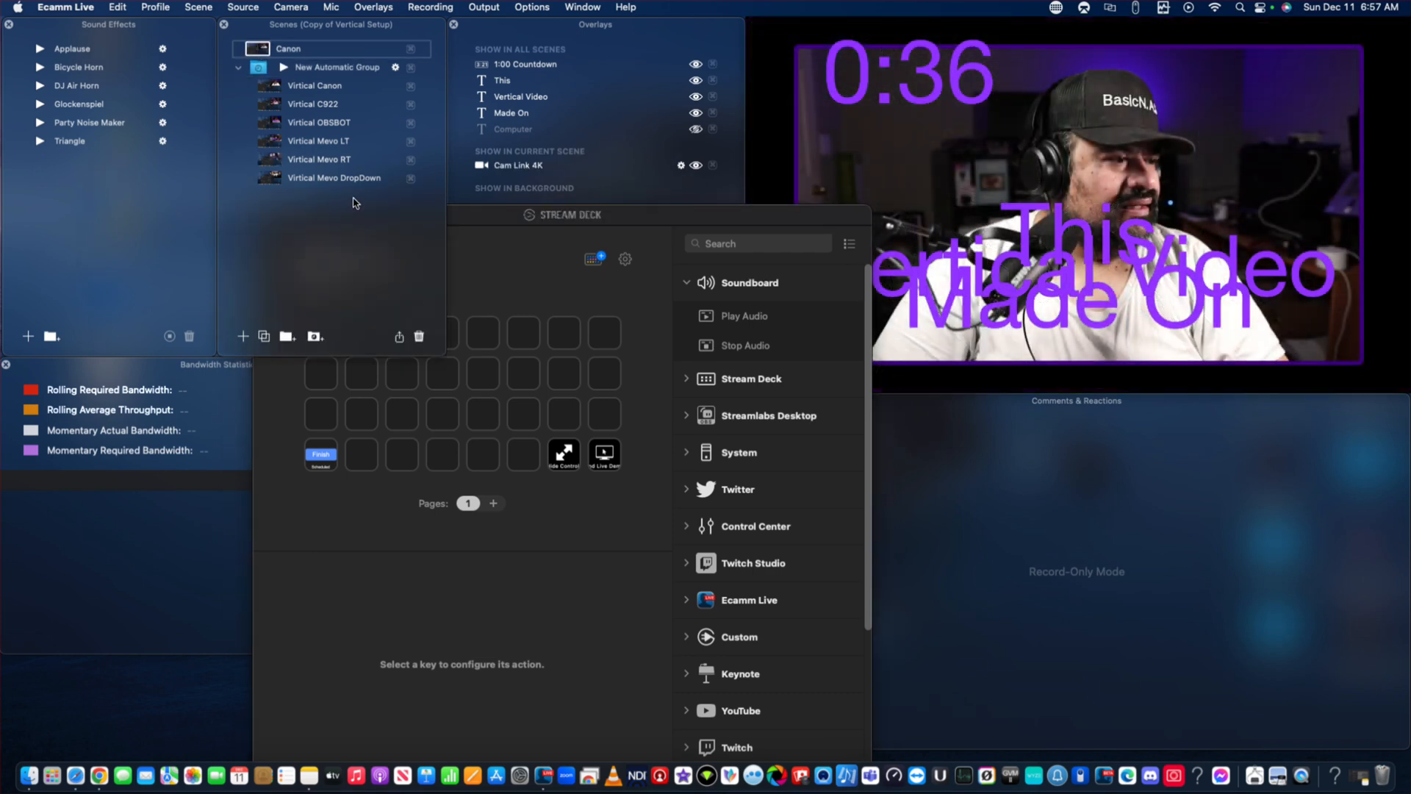
Assign Witching Hour.streamDeckAudio to the multi action's Soundboard Play Audio step.
click(568, 214)
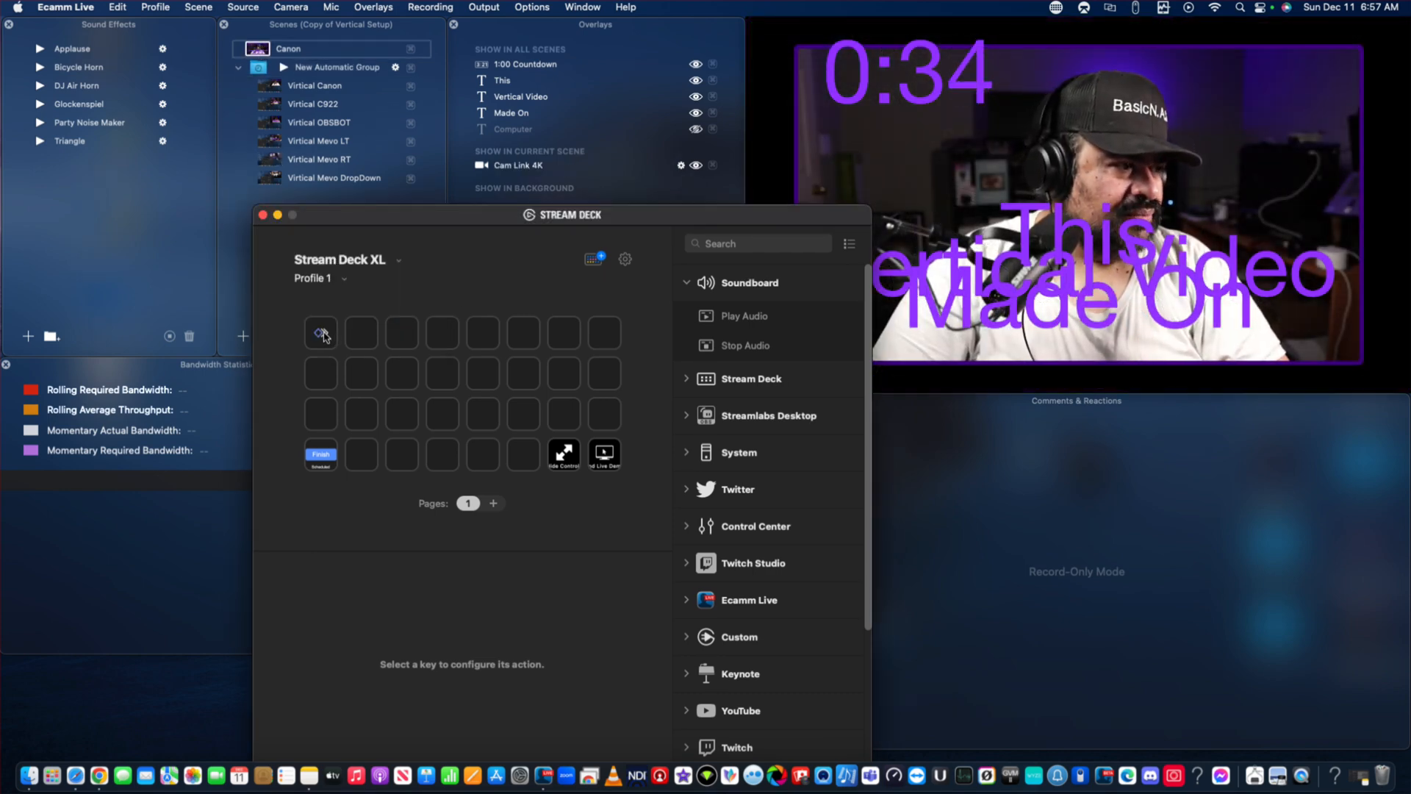
click(320, 332)
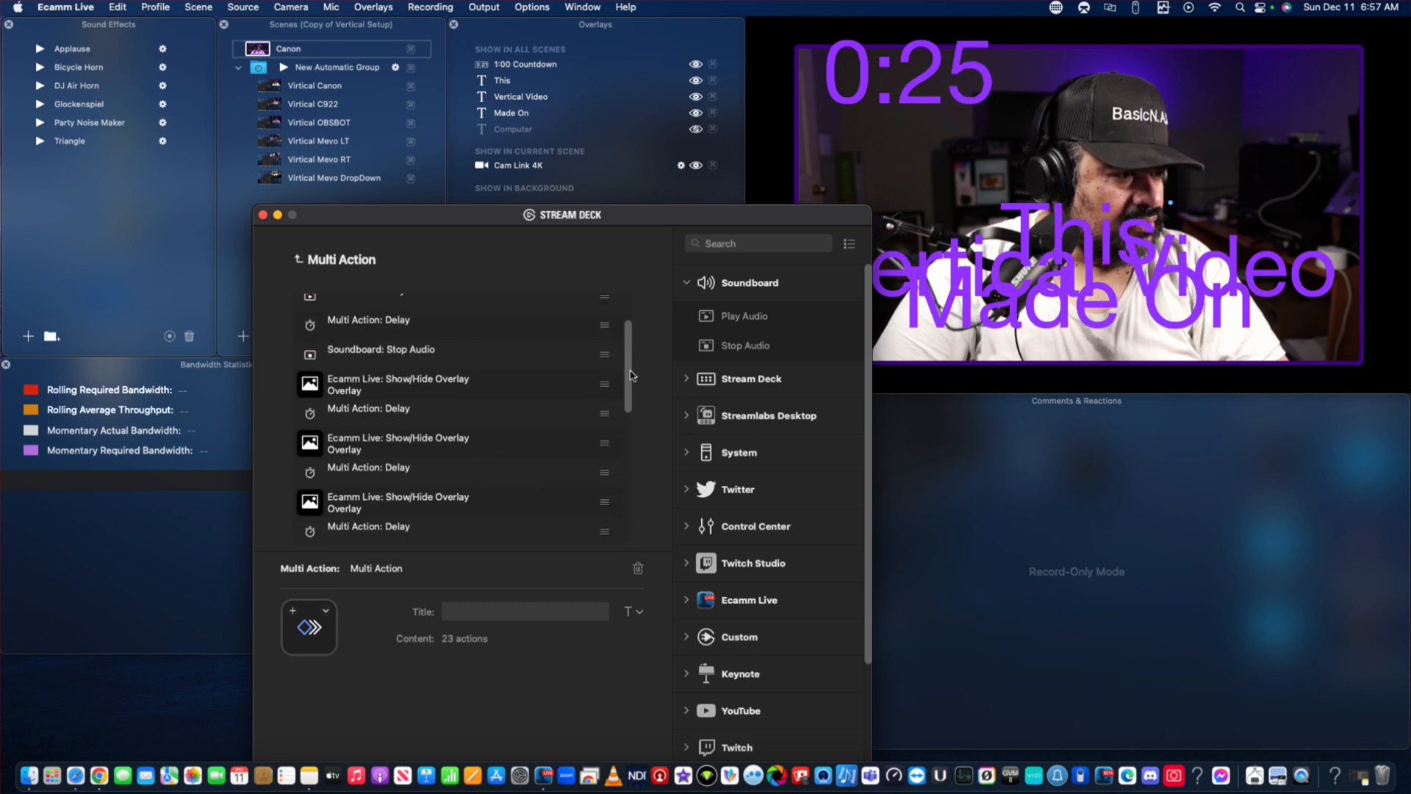
click(379, 362)
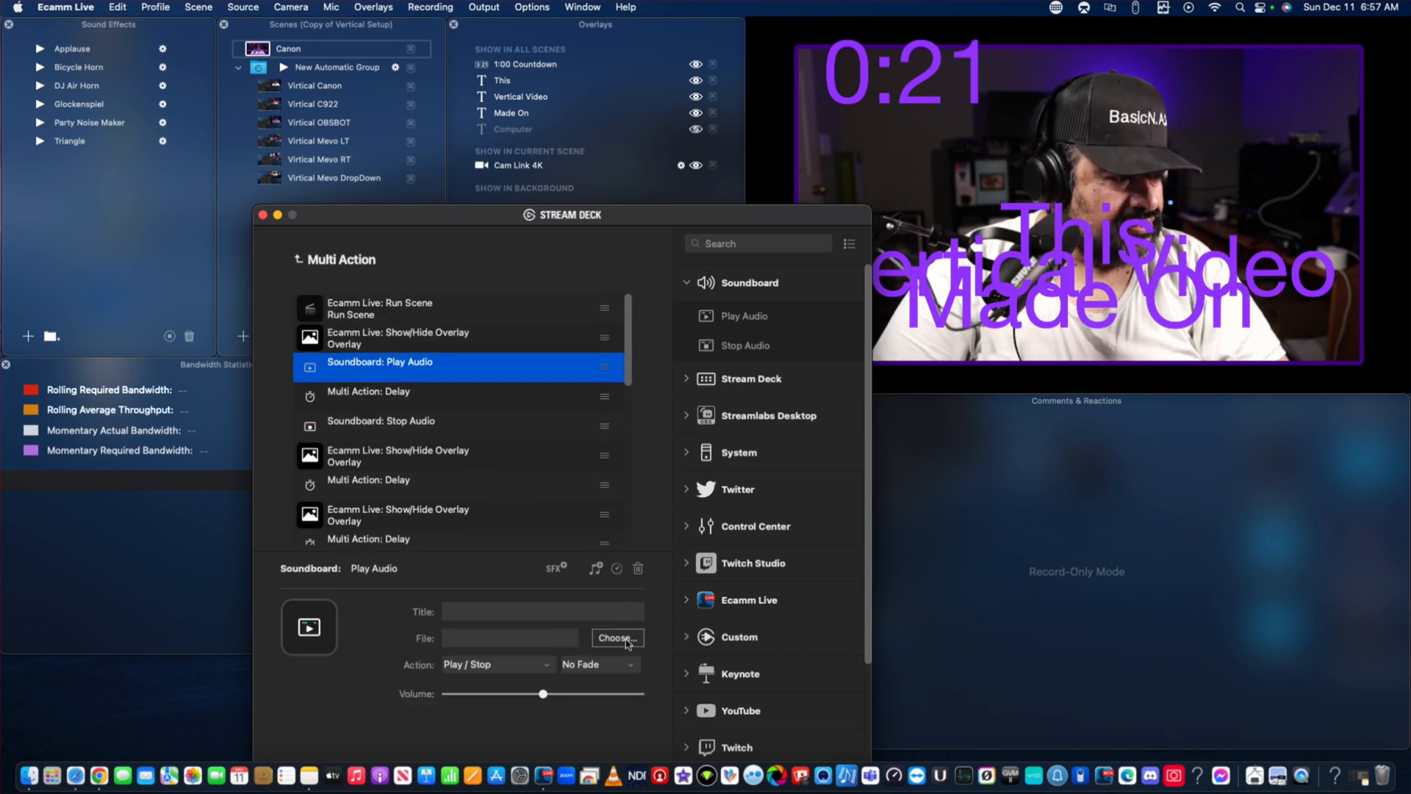
click(617, 638)
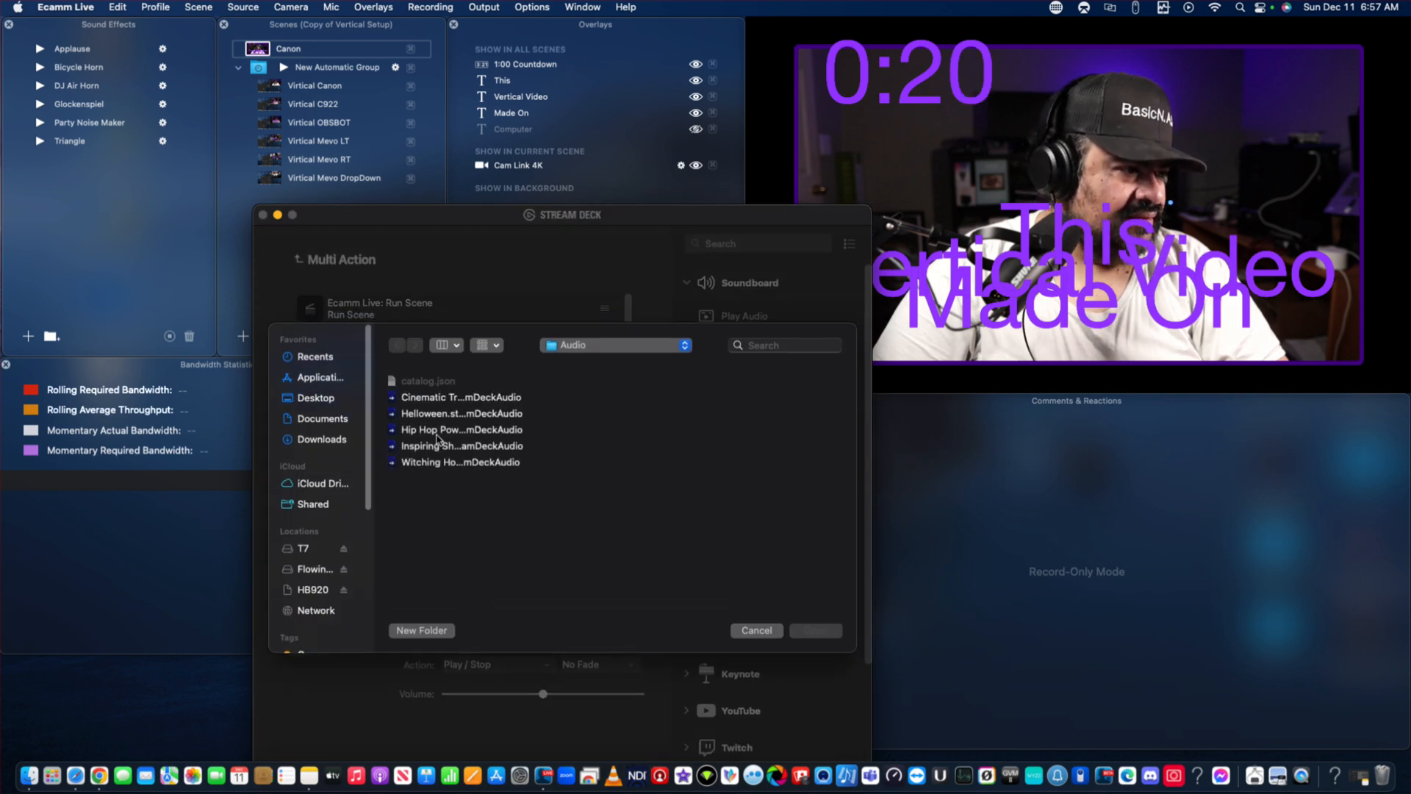
click(460, 462)
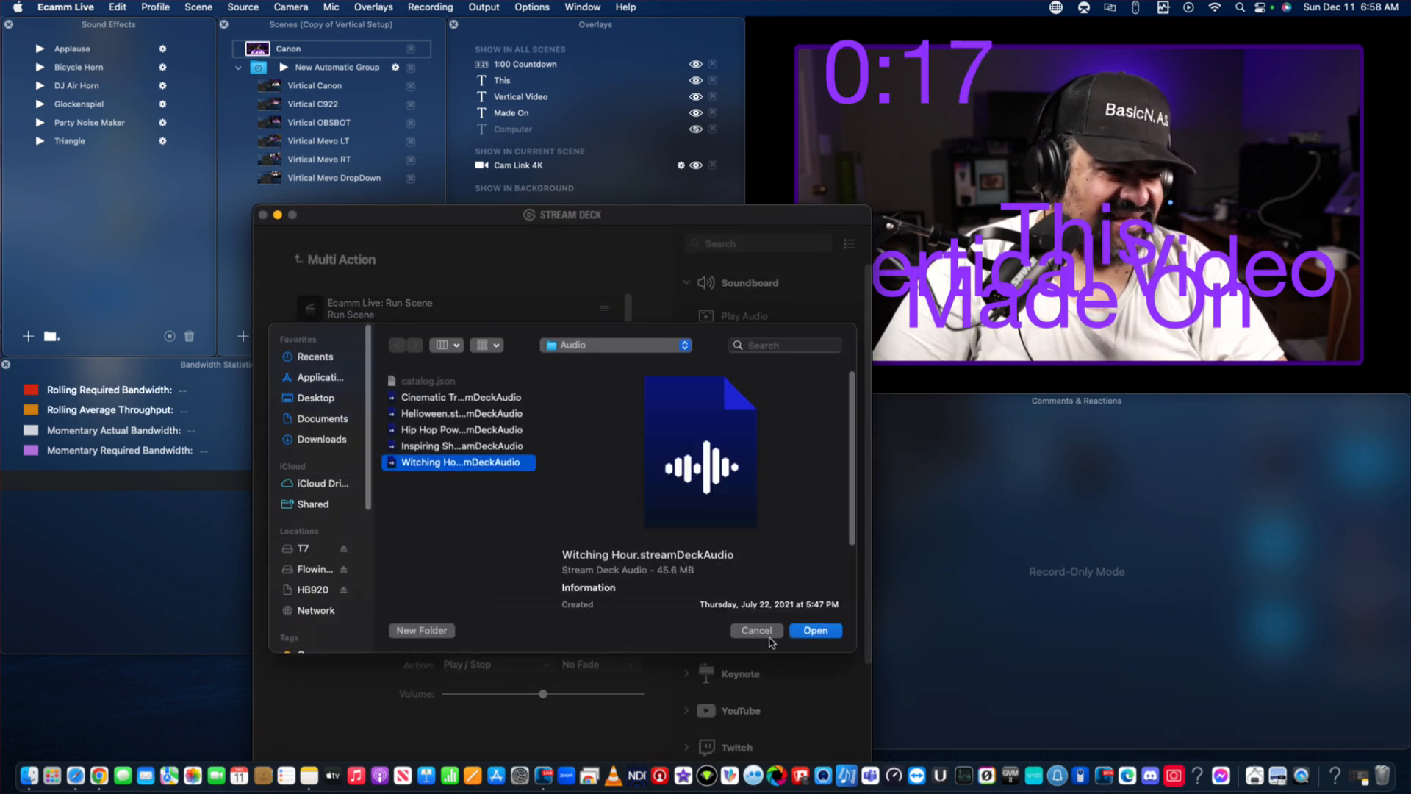
click(813, 631)
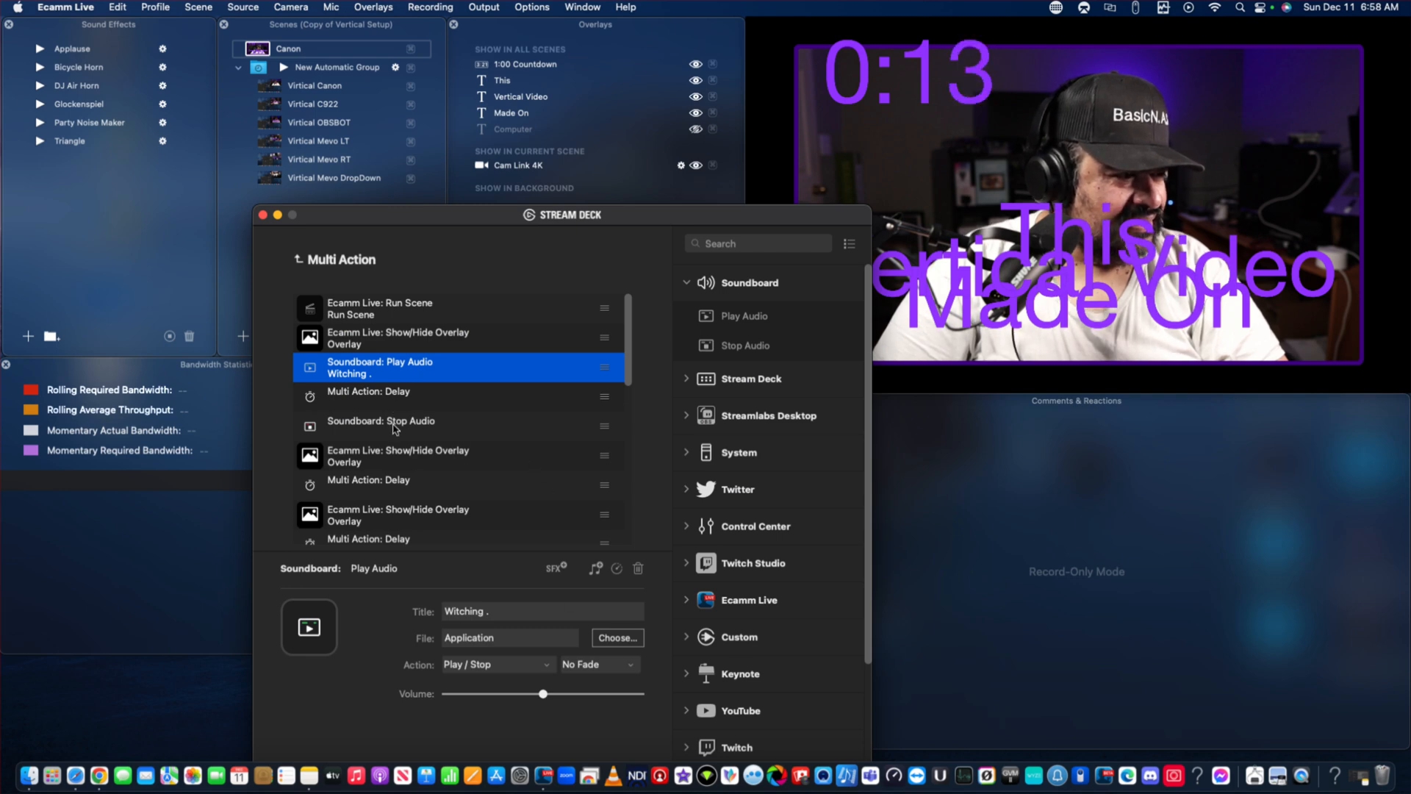
click(406, 426)
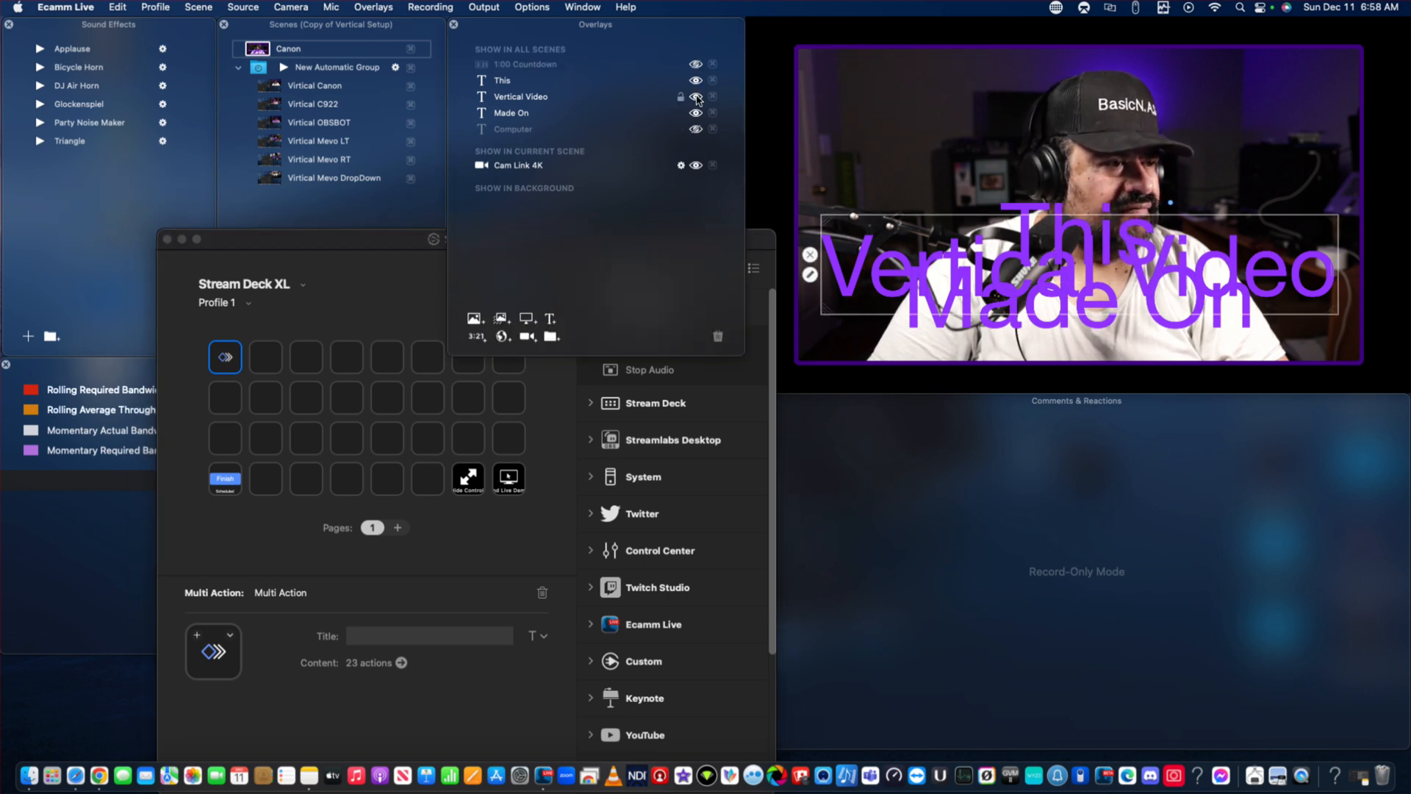
Hide the Vertical Video and Made On overlays, leaving only the camera image.
click(694, 97)
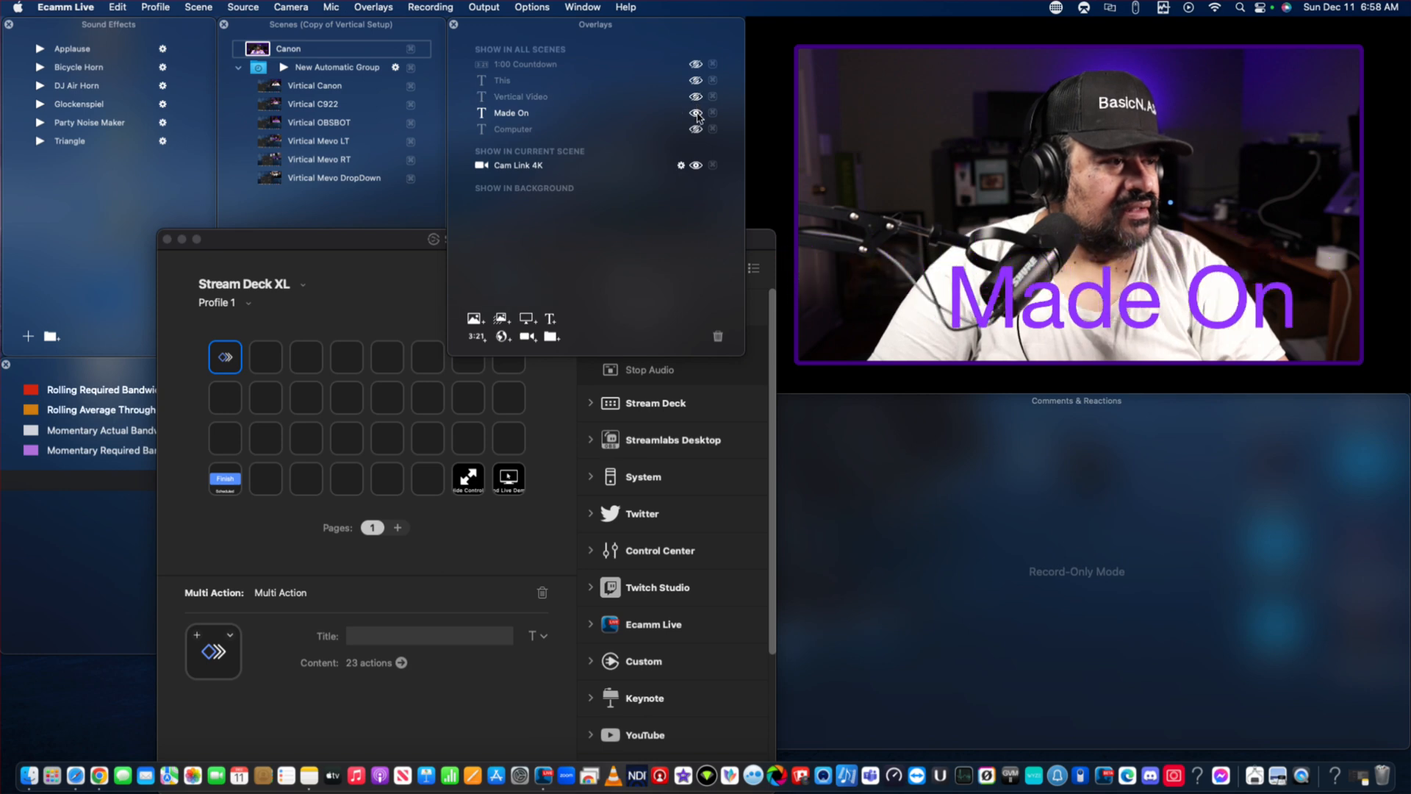
click(694, 114)
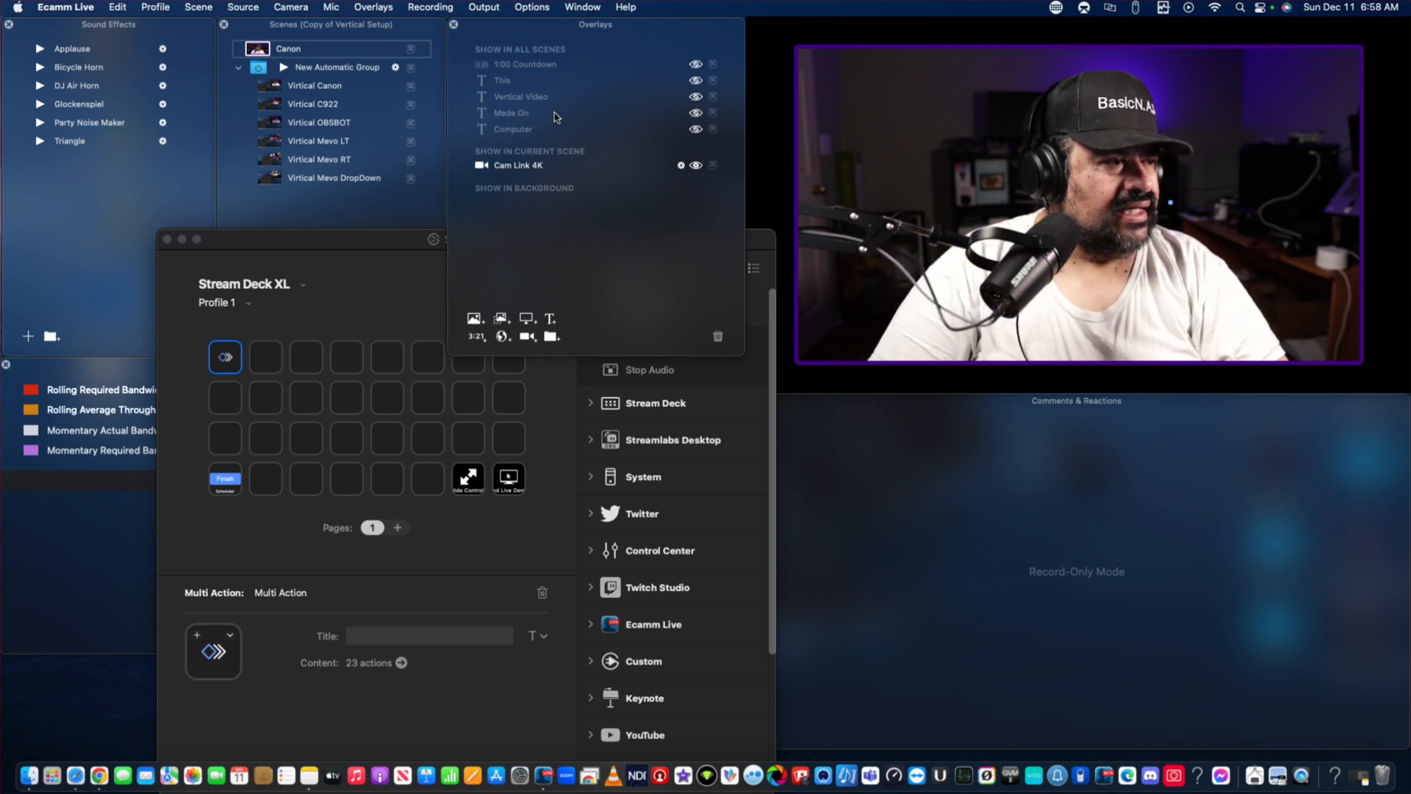